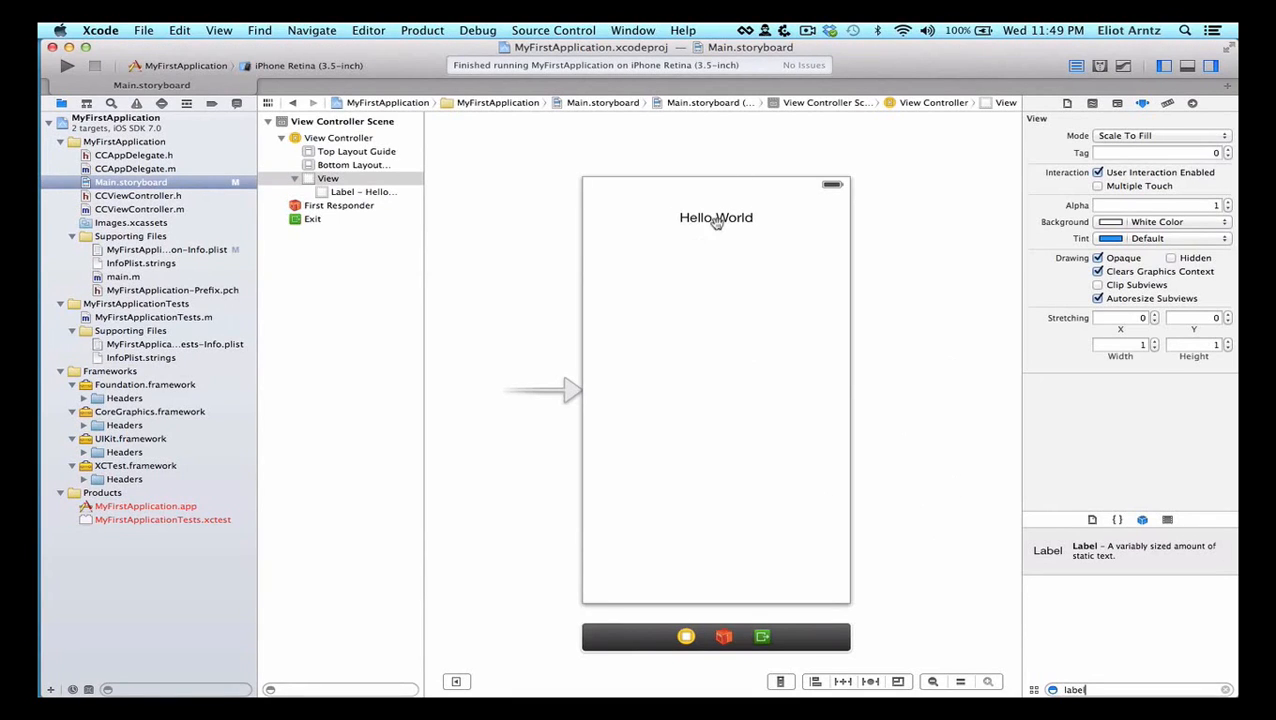
# Find Button in the Object Library and place it centred beneath the Hello World label.
pyautogui.click(716, 217)
pyautogui.write('b')
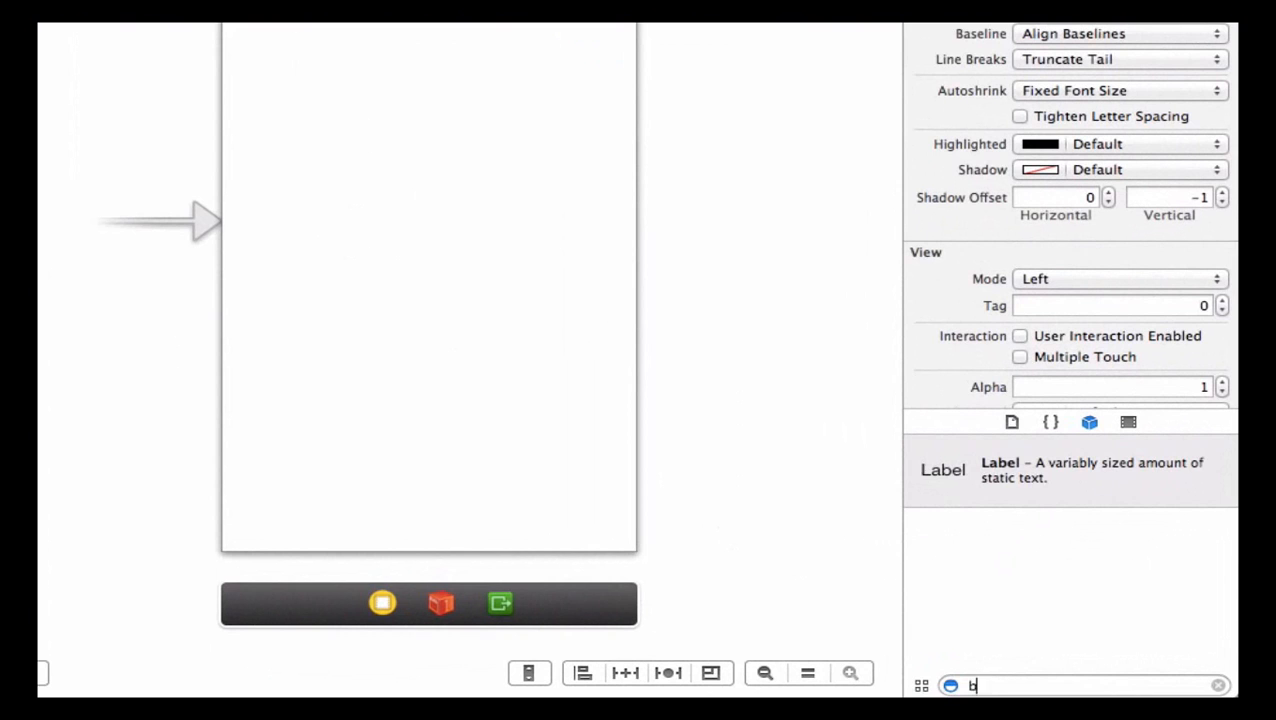
pyautogui.write('utton')
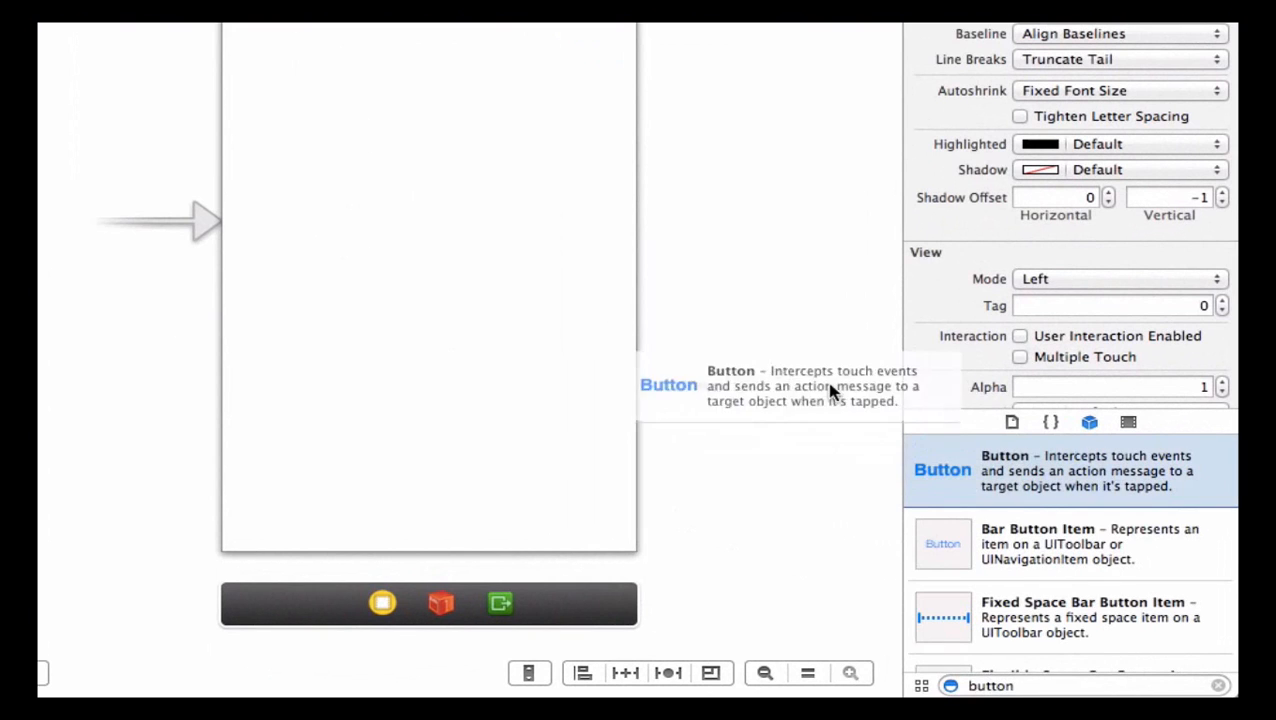
pyautogui.moveTo(668, 384); pyautogui.dragTo(485, 75)
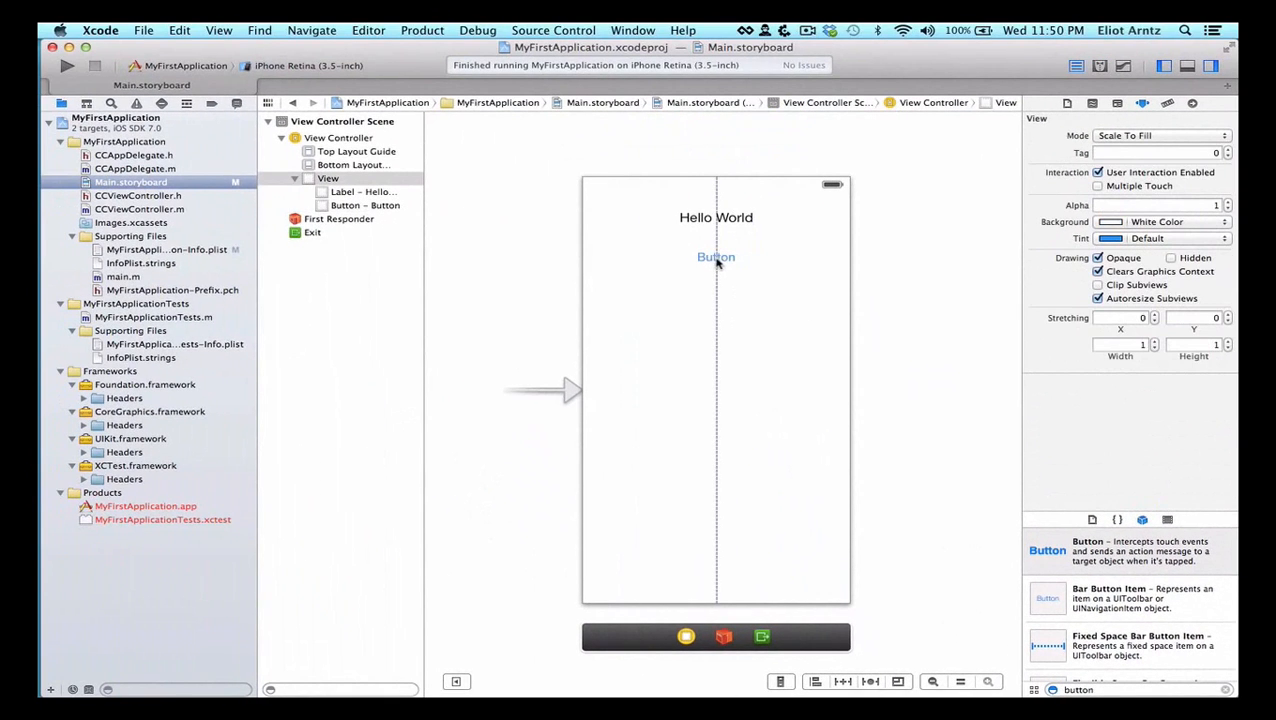
# Retitle the storyboard button from 'Button' to 'Press Me!'.
pyautogui.click(716, 257)
pyautogui.write('Press Me!')
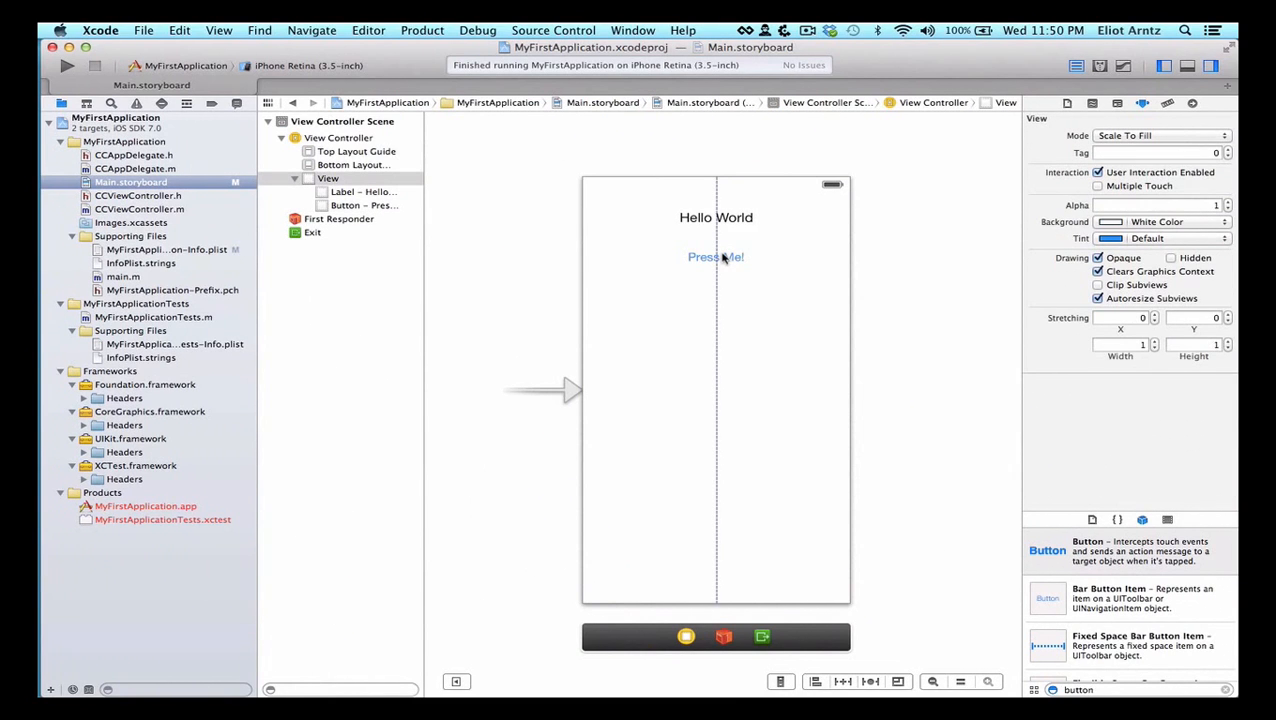
pyautogui.click(716, 257)
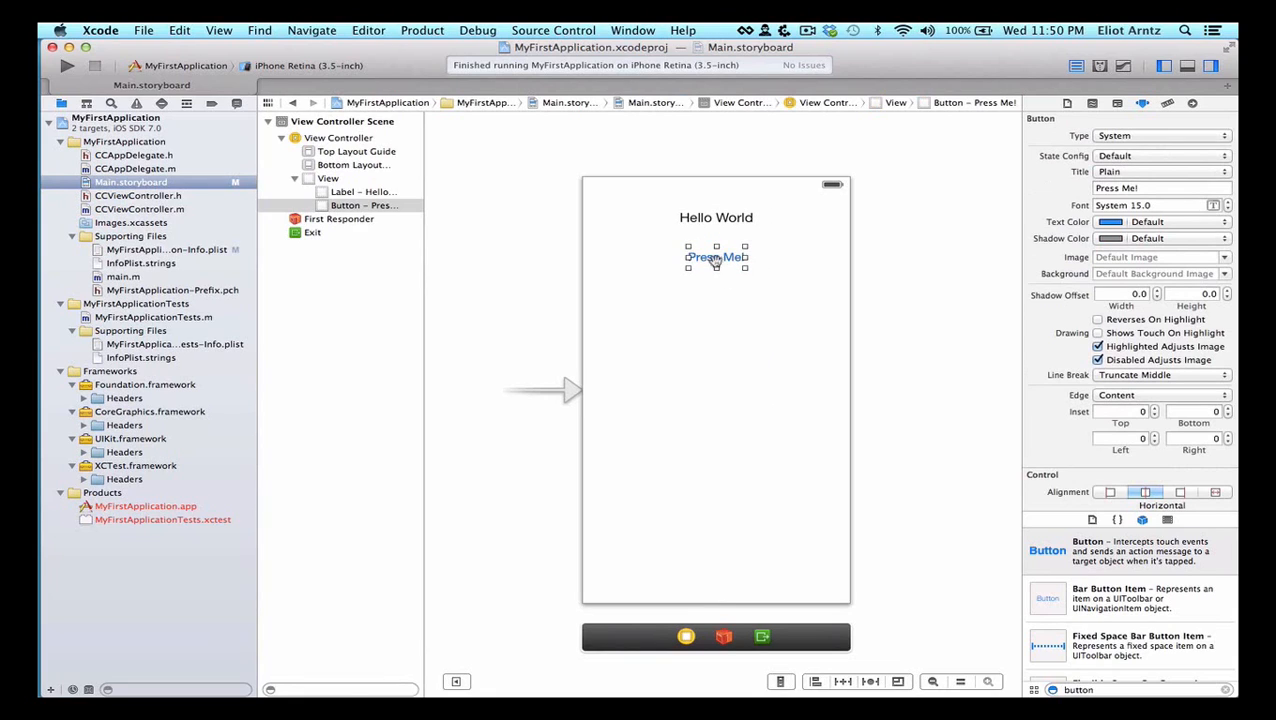
pyautogui.click(716, 217)
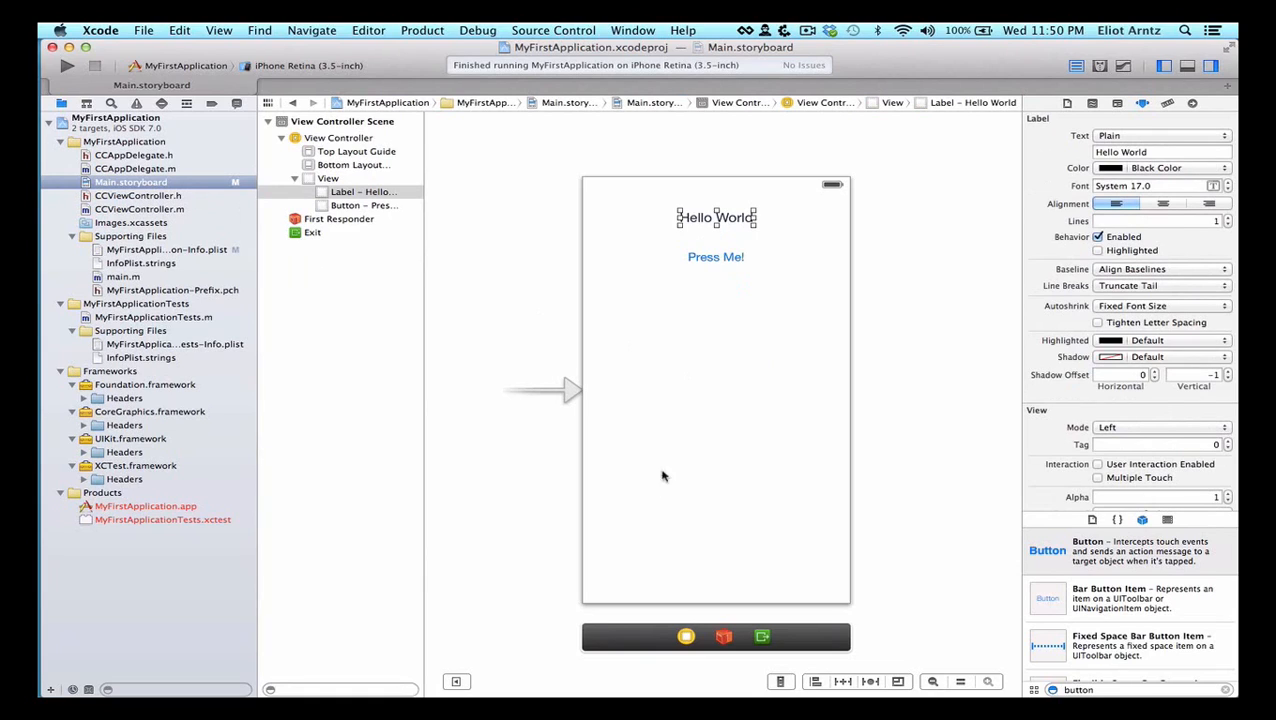
pyautogui.moveTo(798, 366)
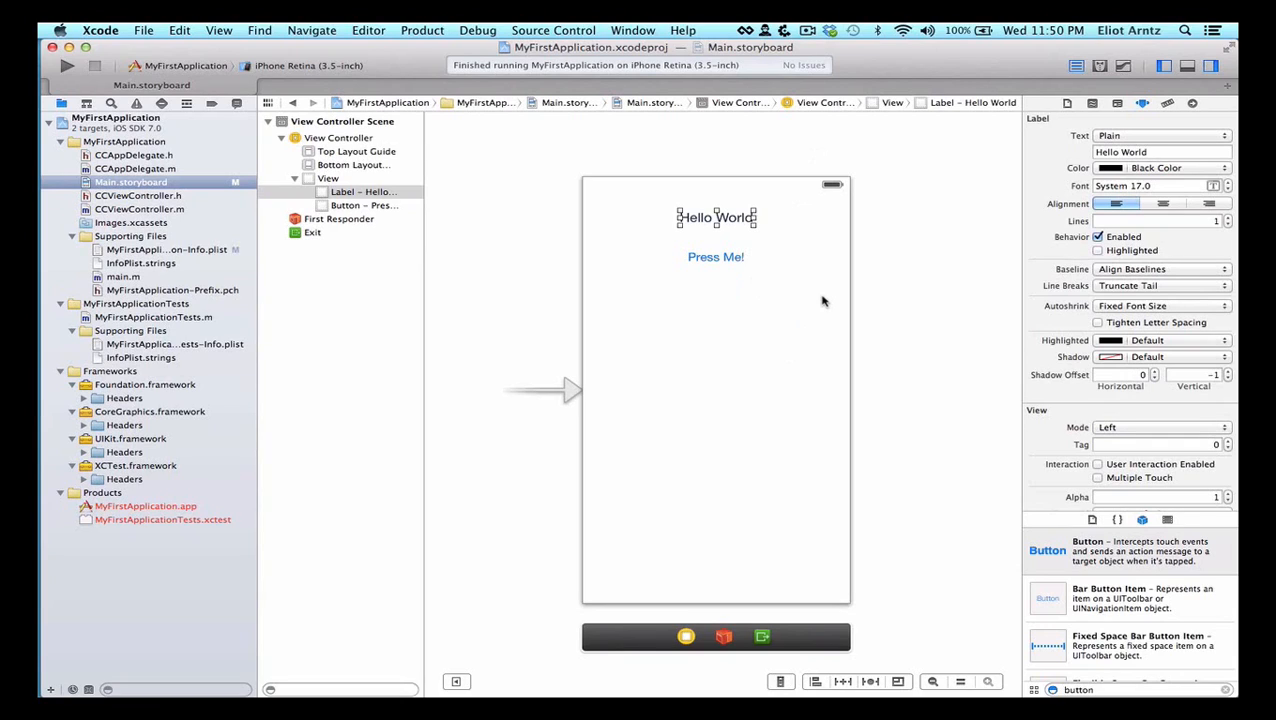
pyautogui.click(716, 217)
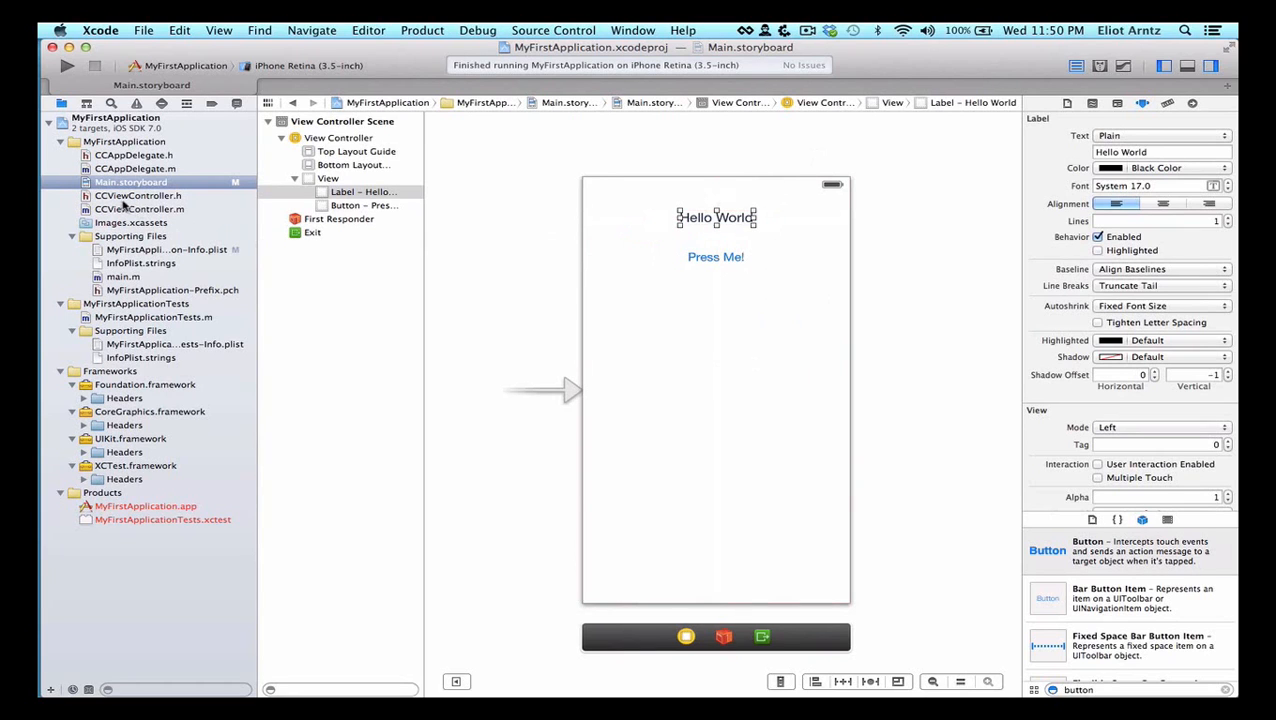
# Display CCViewController.h in the Assistant Editor beside Main.storyboard.
pyautogui.click(138, 195)
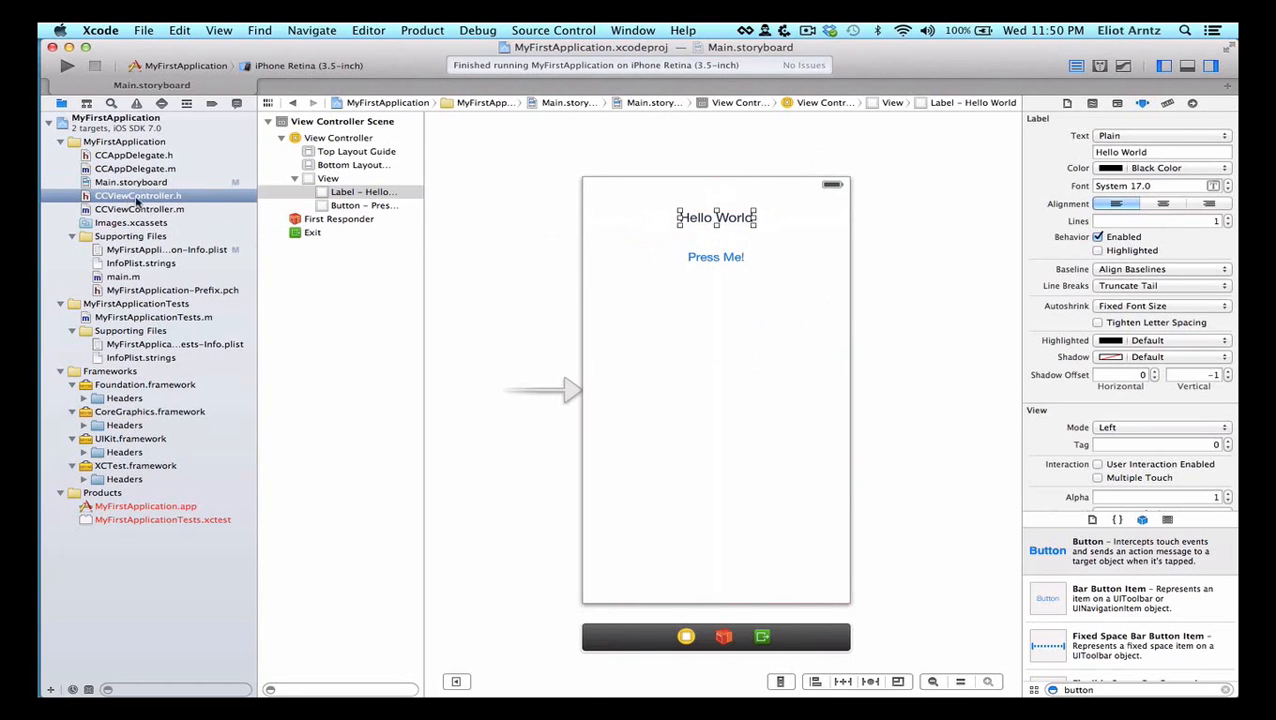
pyautogui.click(138, 195)
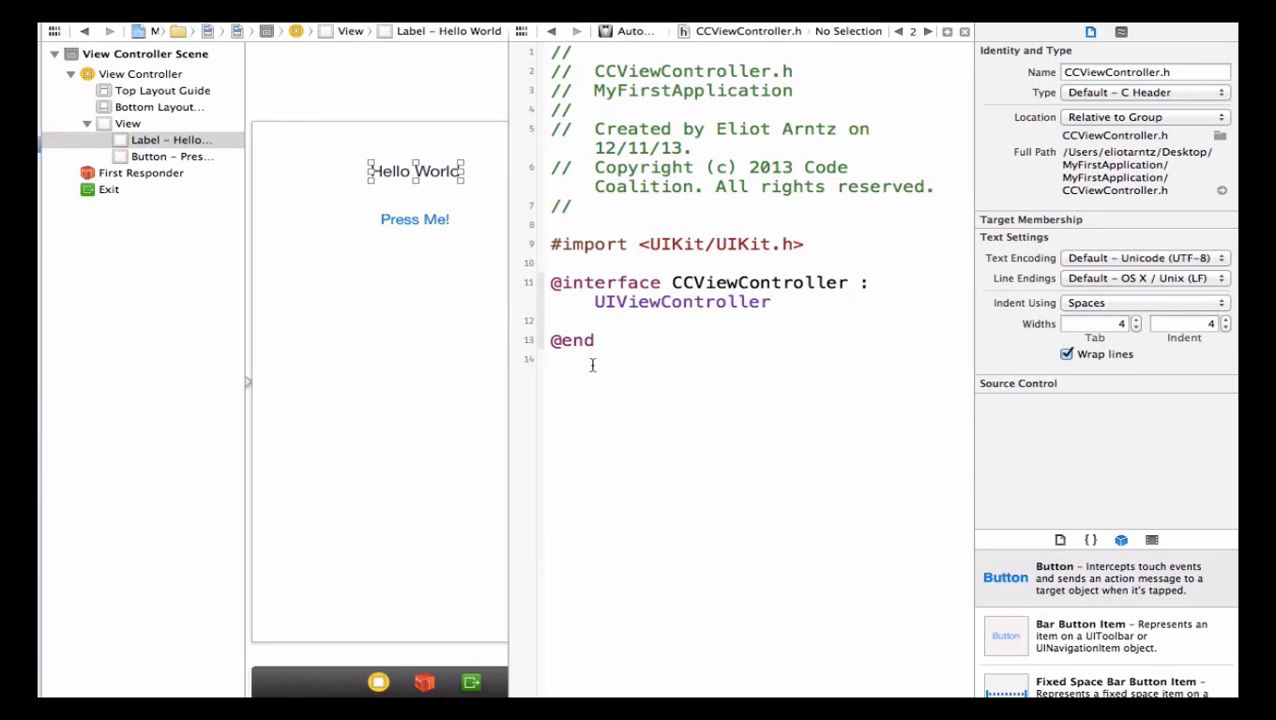
pyautogui.moveTo(687, 328)
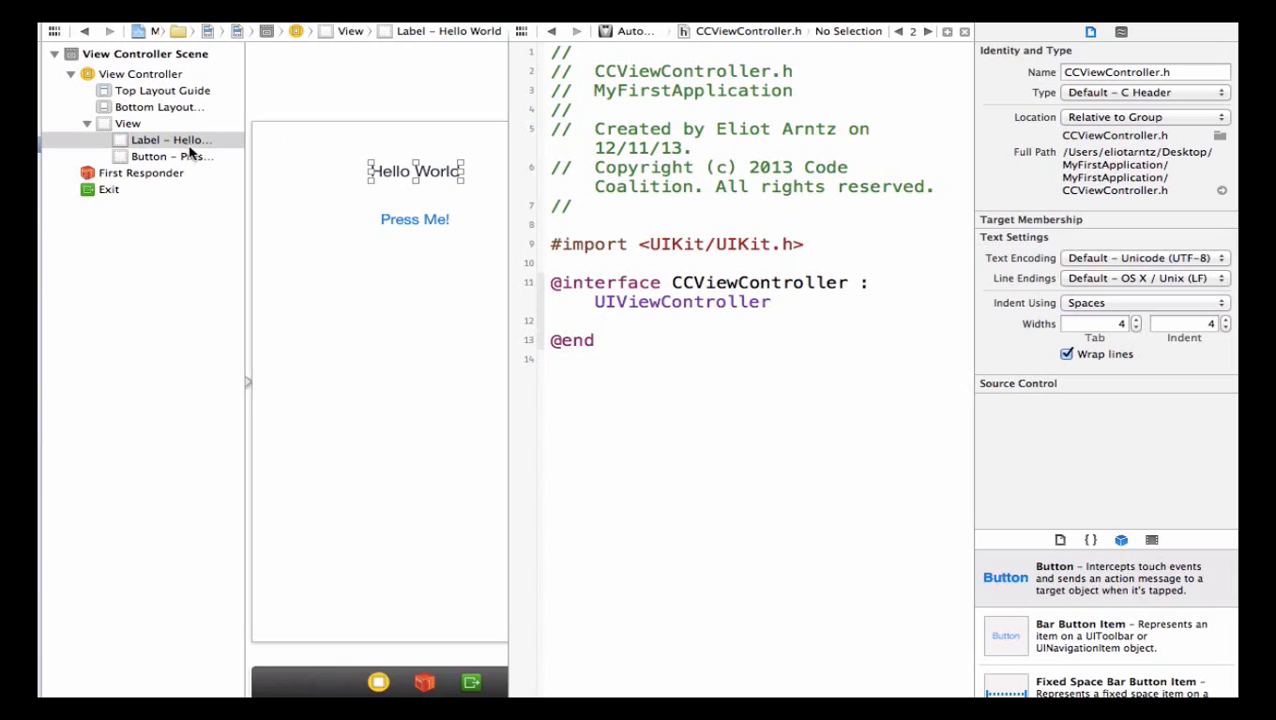
pyautogui.moveTo(145, 140)
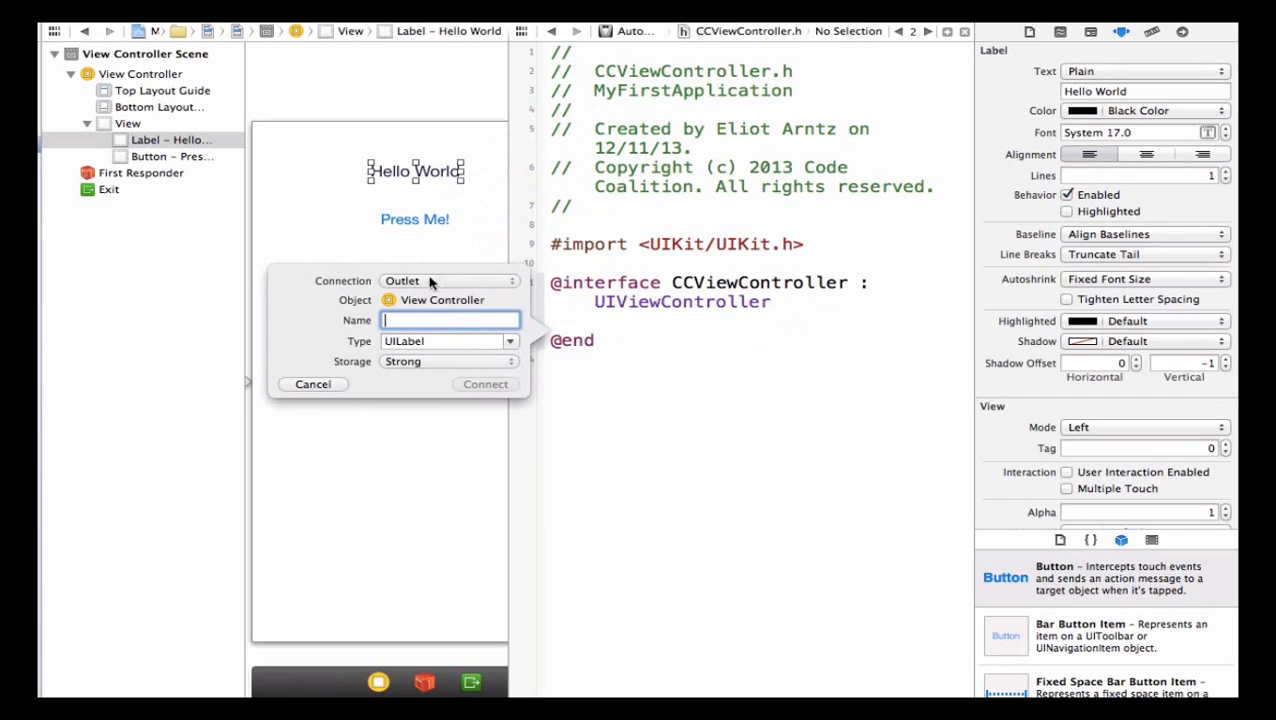
pyautogui.moveTo(470, 288)
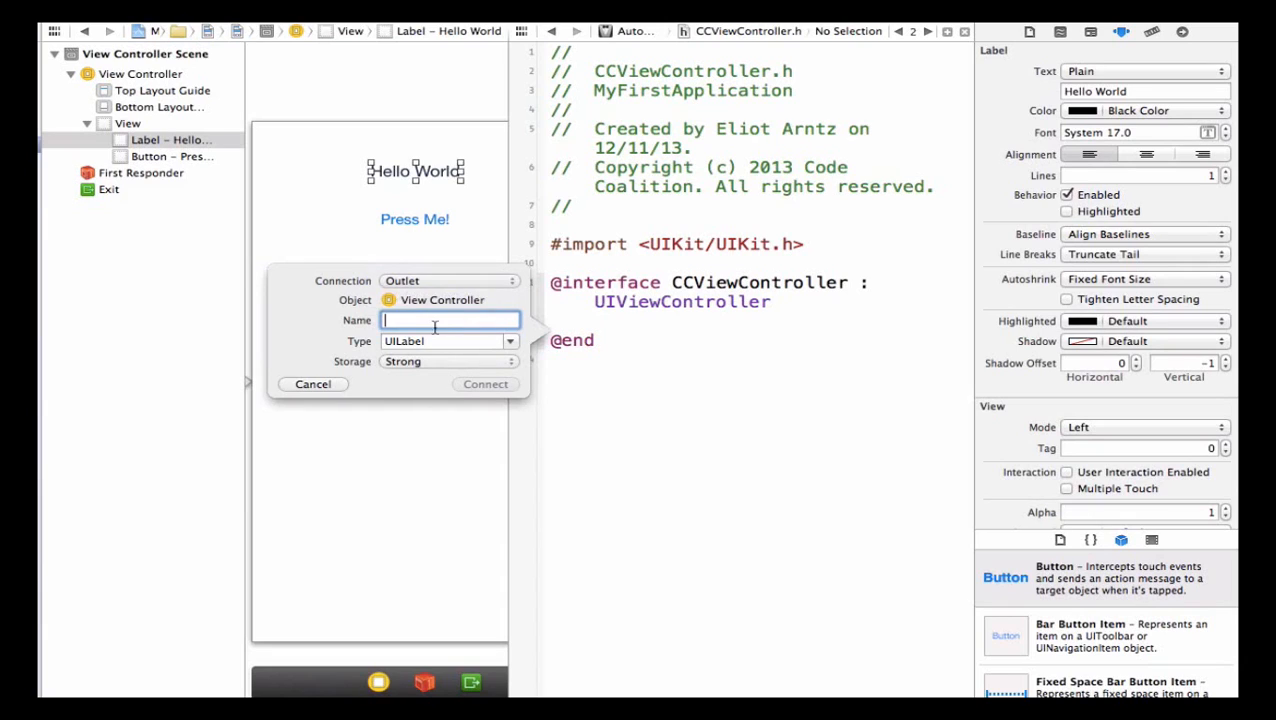
# Create a titleLabel IBOutlet in CCViewController.h for the Hello World label.
pyautogui.click(450, 280)
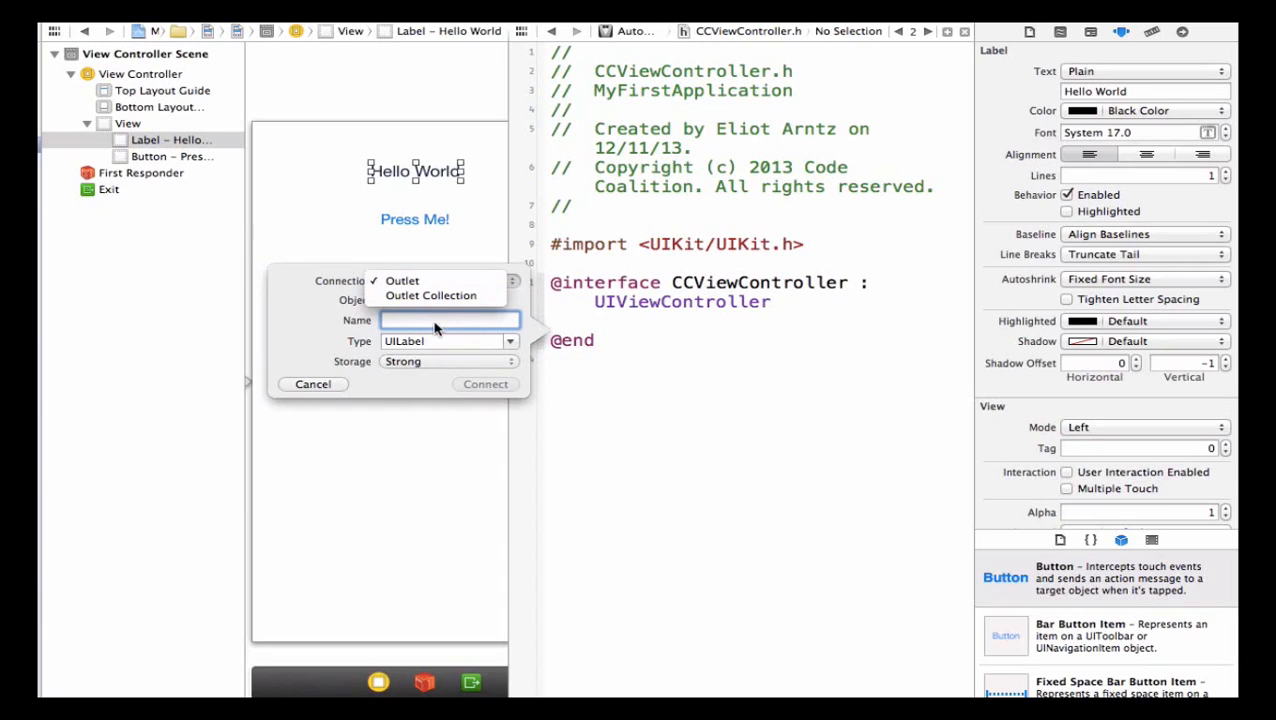
pyautogui.click(402, 280)
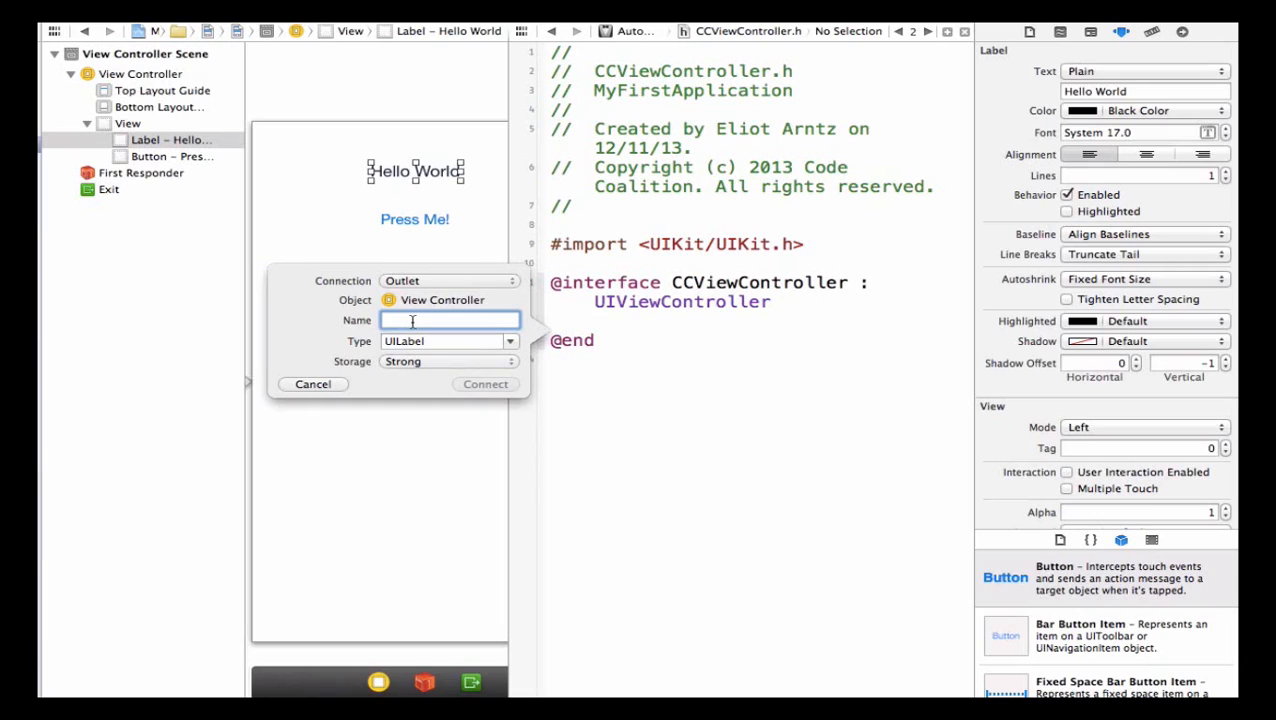
pyautogui.write('titleLabel')
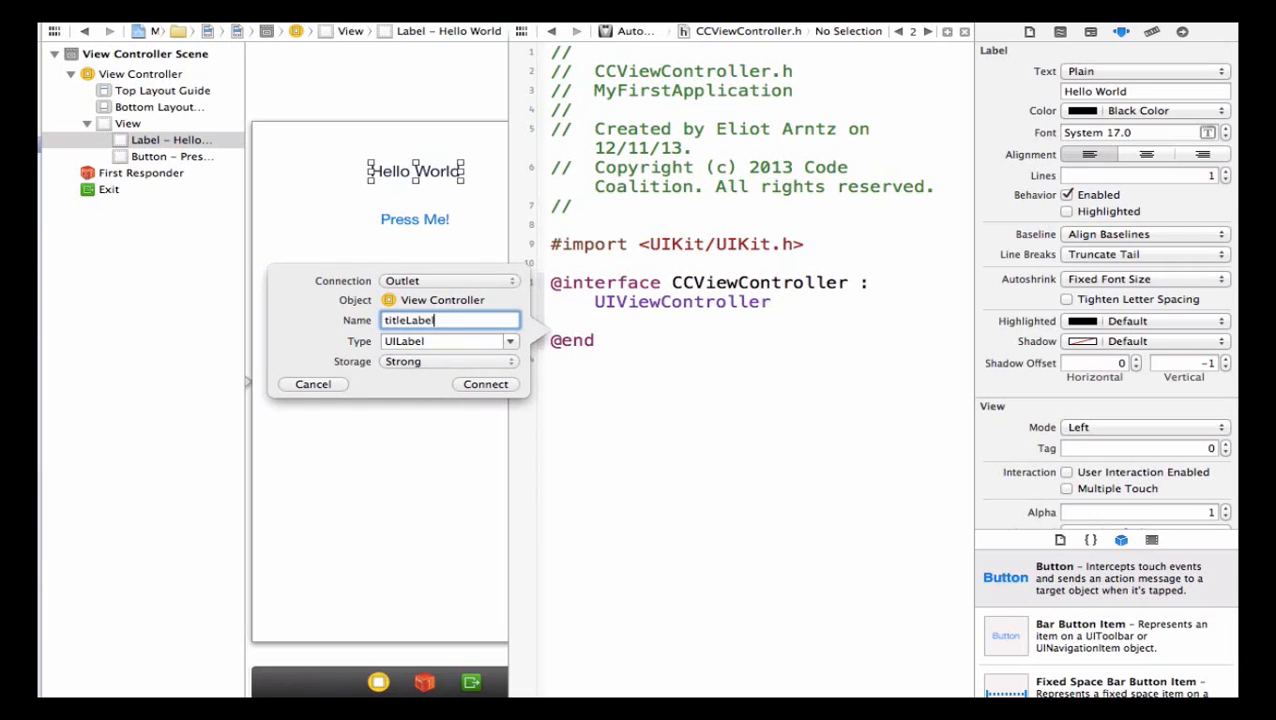
pyautogui.moveTo(407, 324)
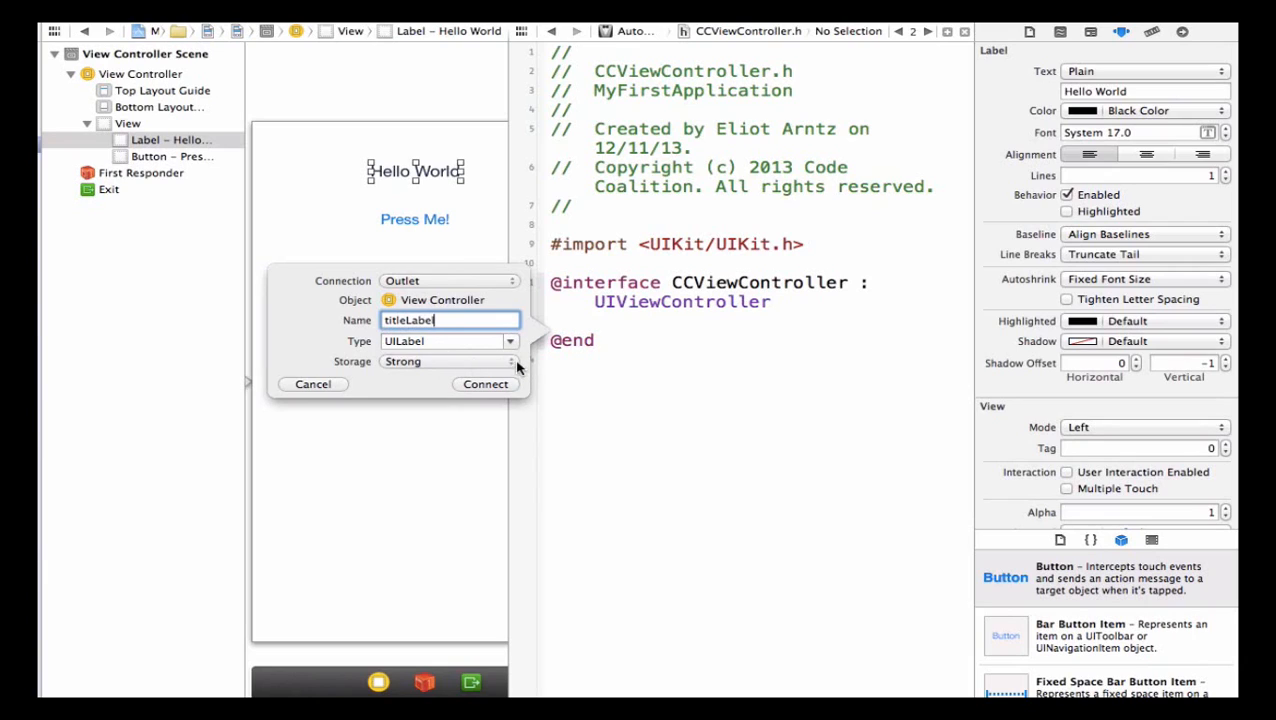
pyautogui.moveTo(518, 368)
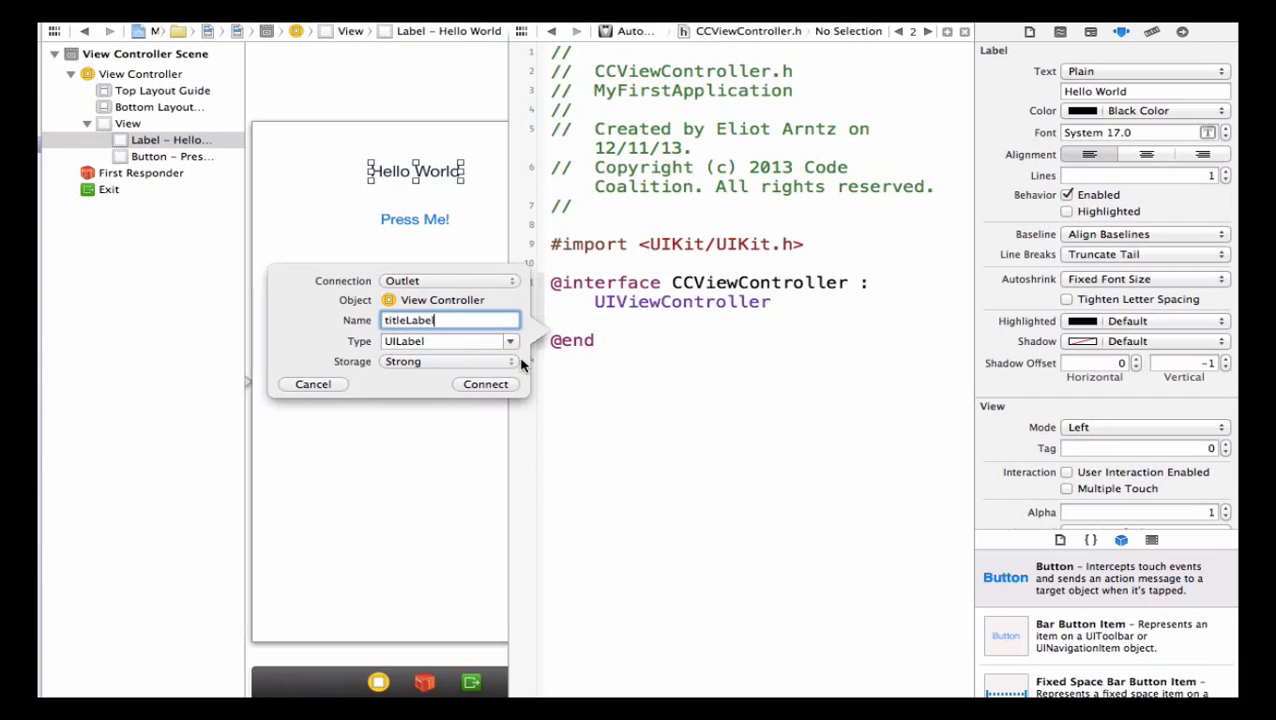
pyautogui.moveTo(458, 363)
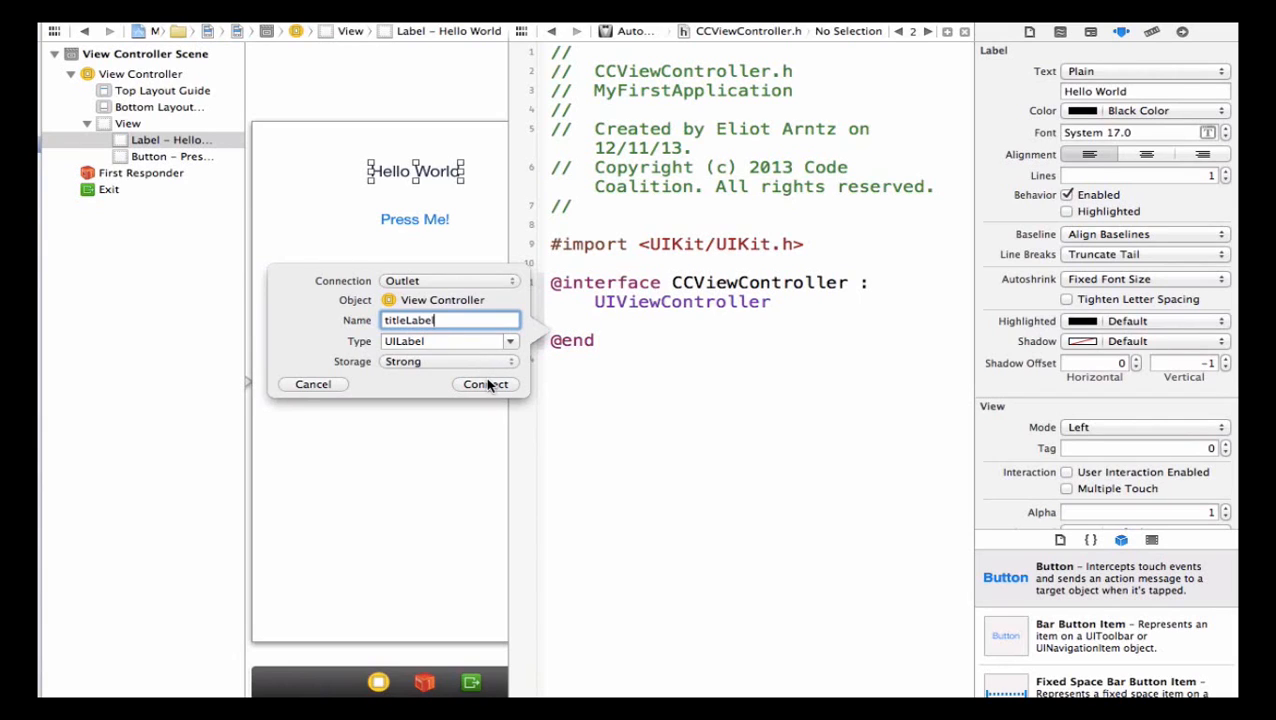
pyautogui.click(485, 384)
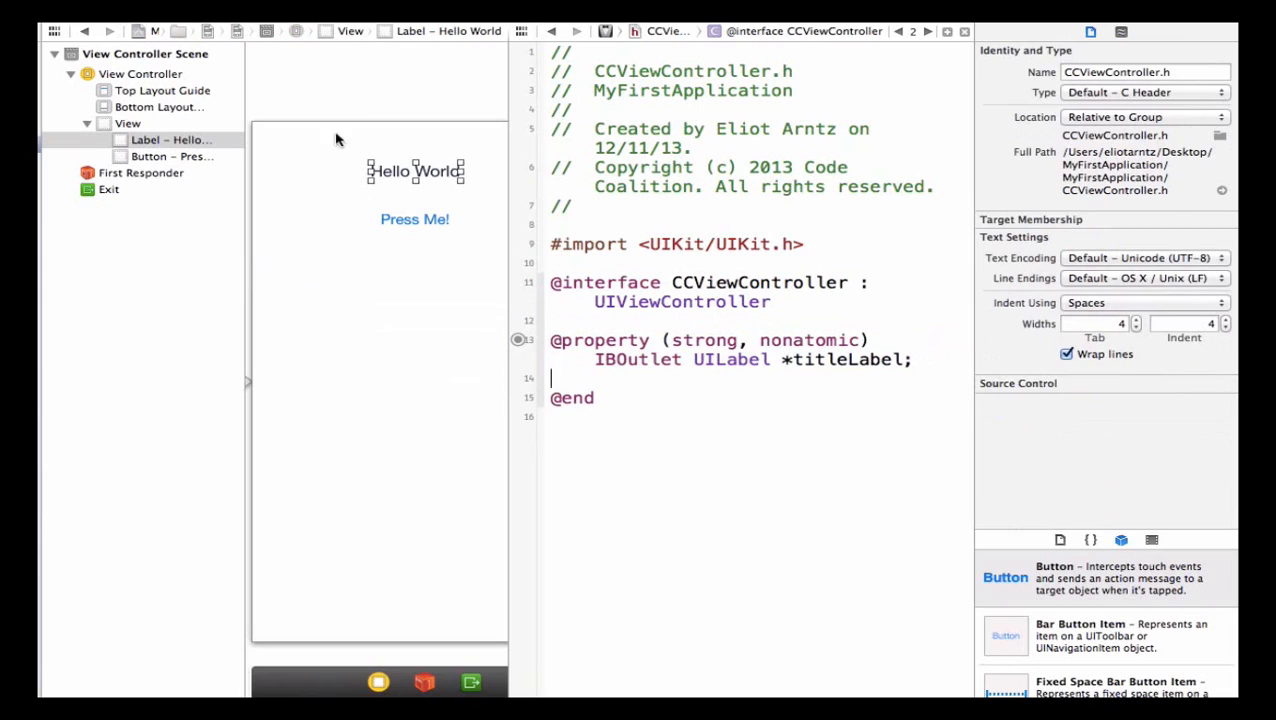
pyautogui.moveTo(585, 233)
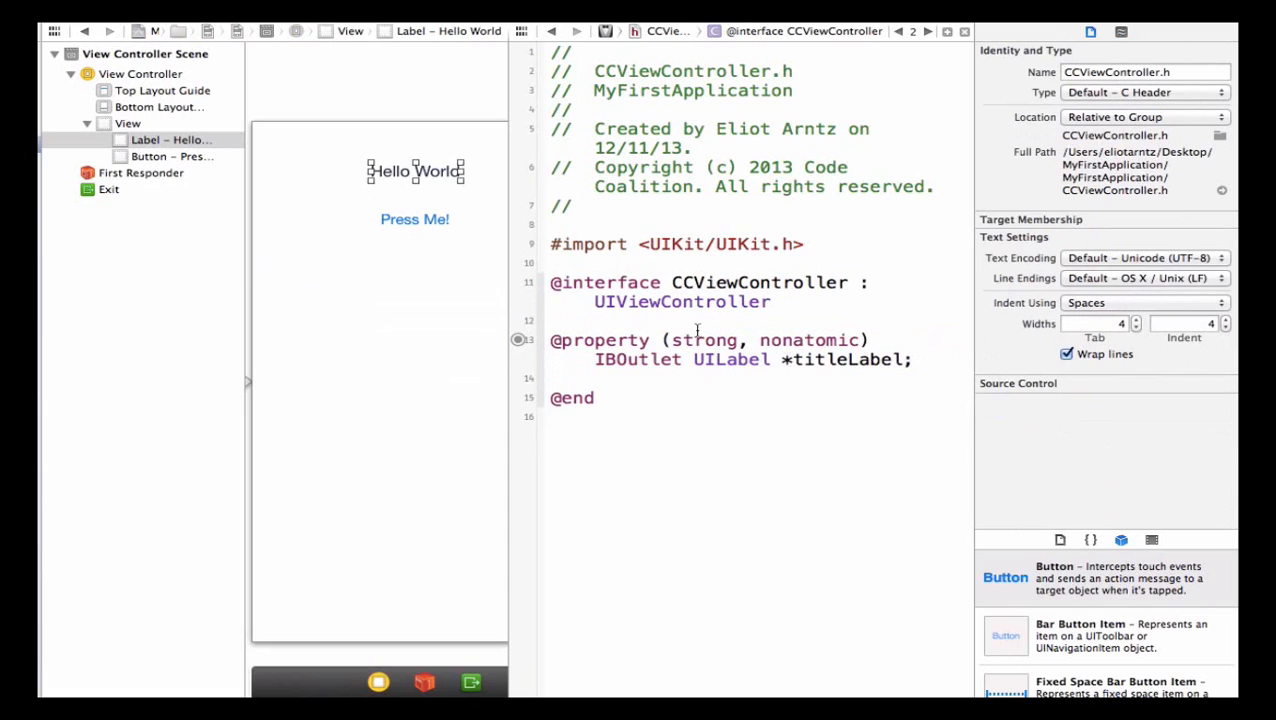
pyautogui.moveTo(700, 340)
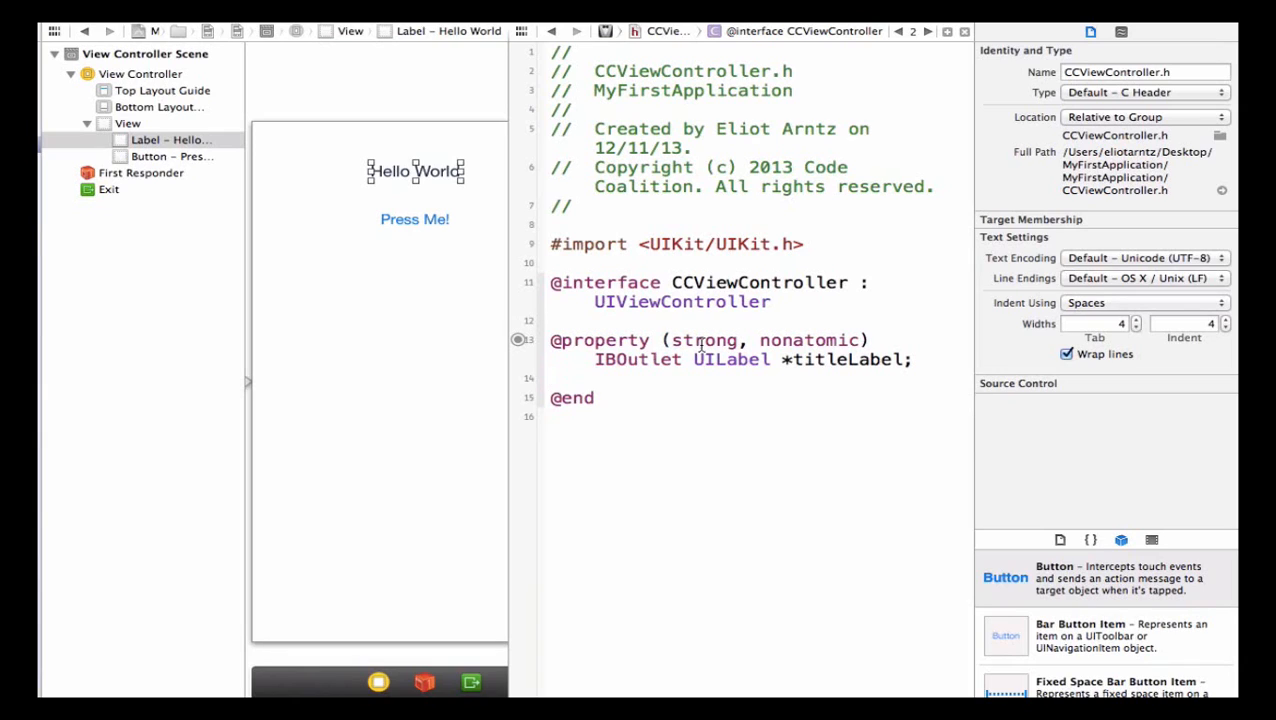
pyautogui.moveTo(640, 365)
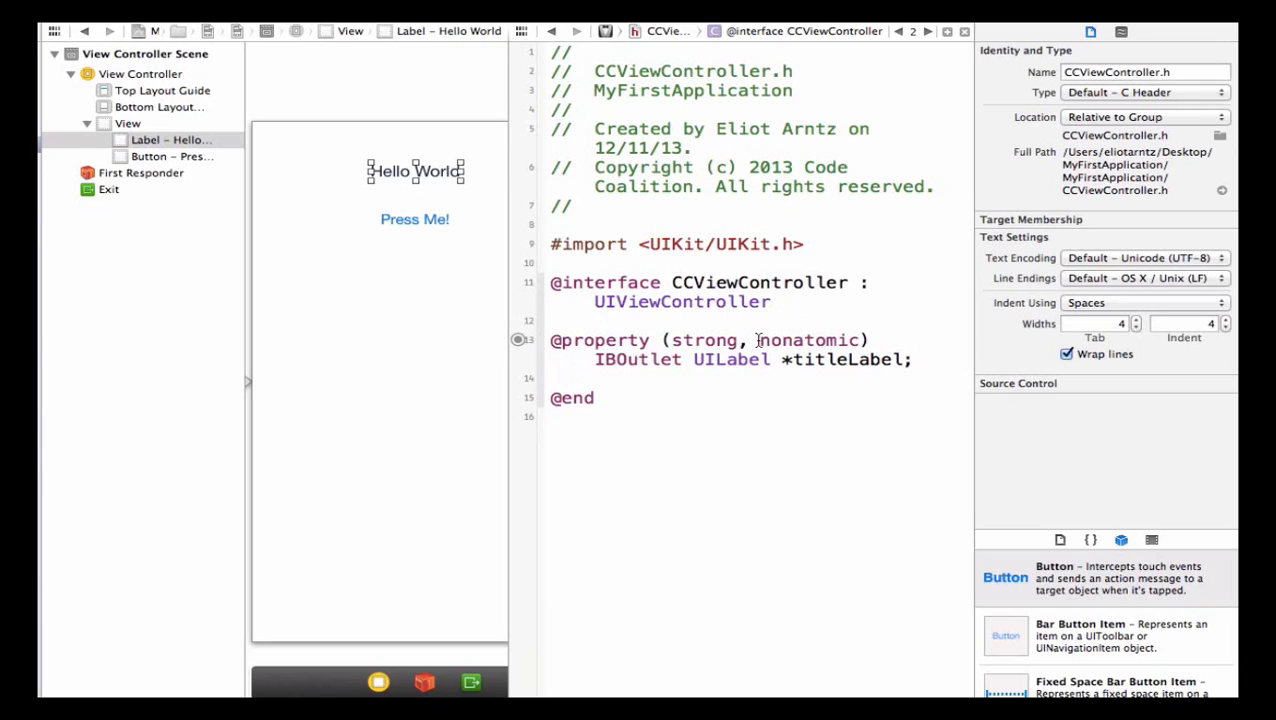
pyautogui.doubleClick(808, 340)
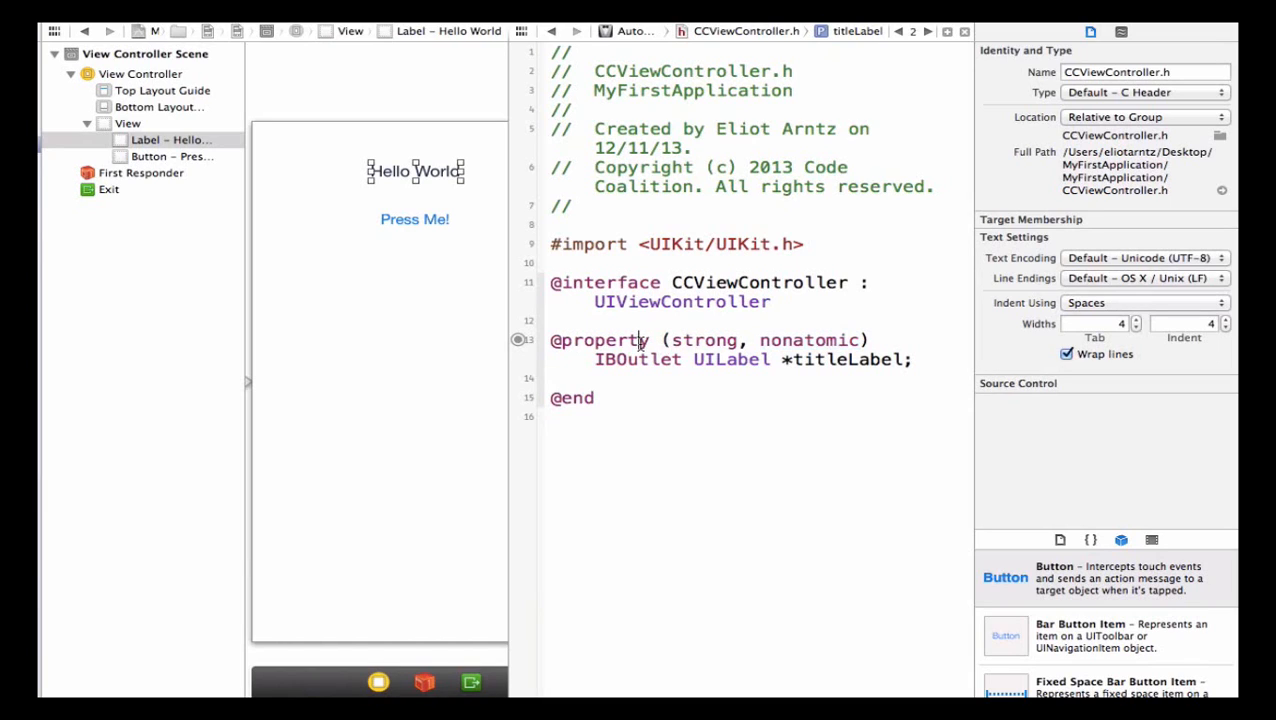
pyautogui.doubleClick(598, 340)
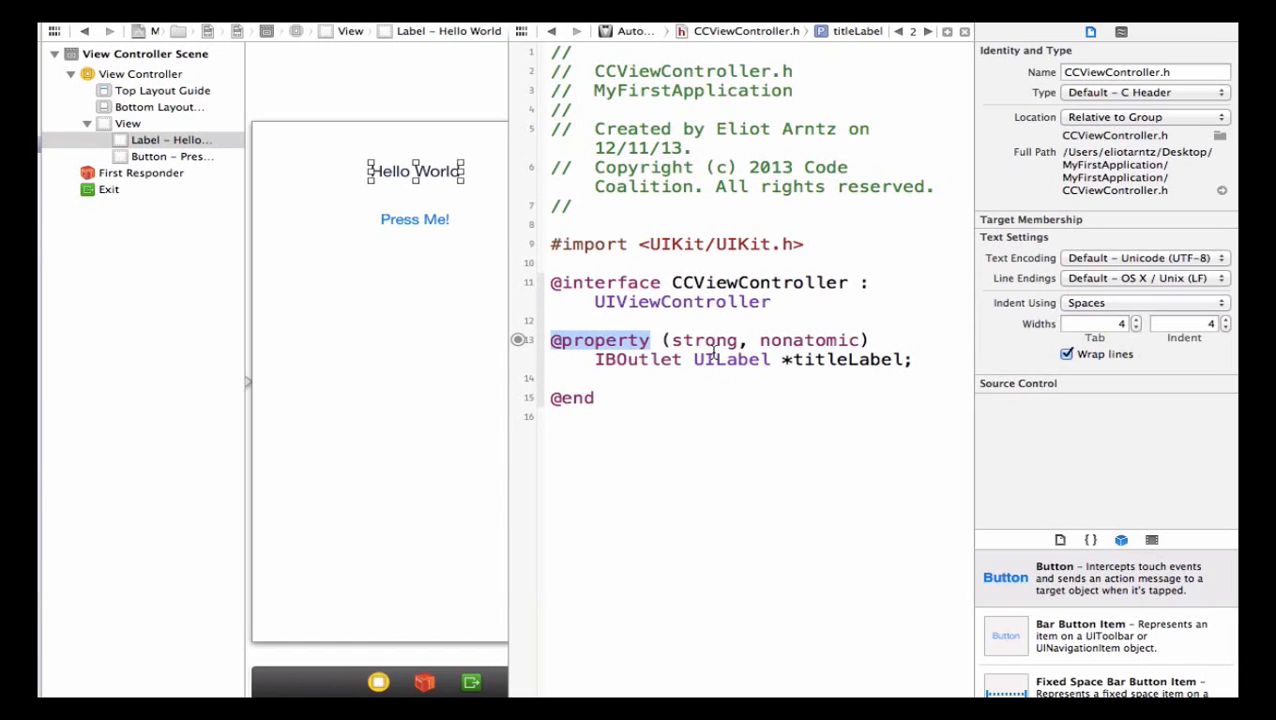
pyautogui.moveTo(475, 196)
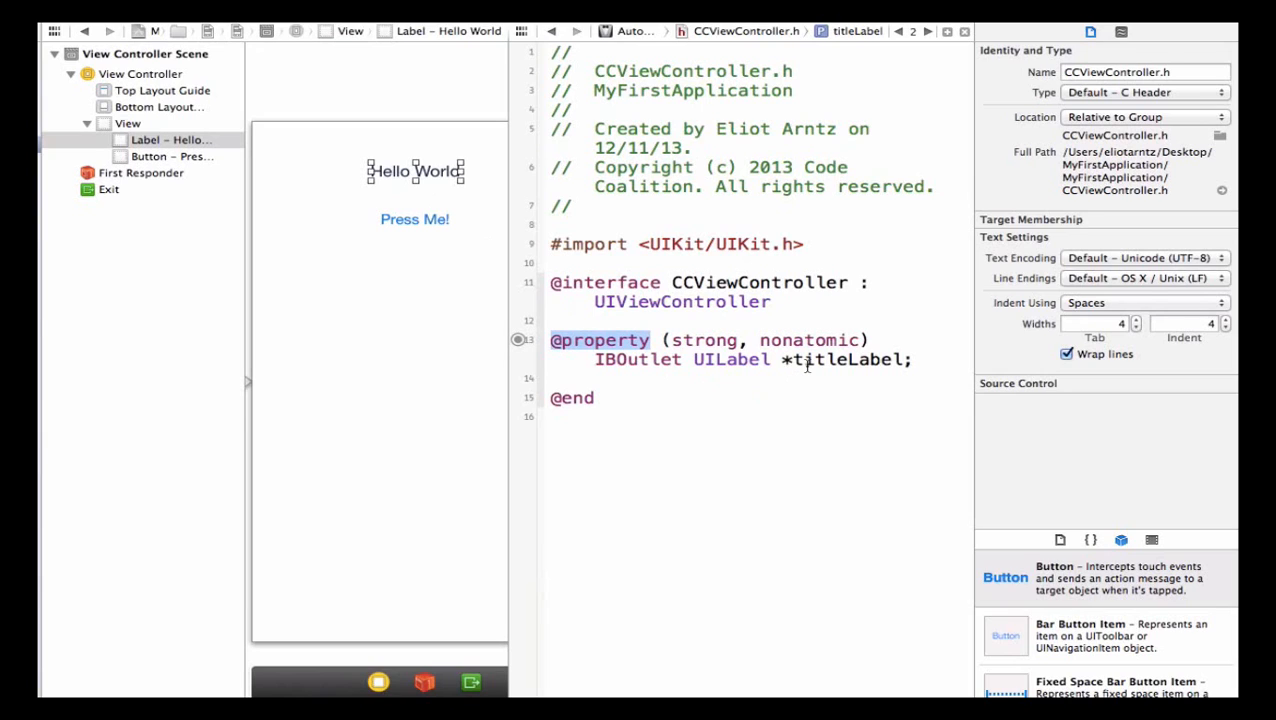
pyautogui.moveTo(549, 184)
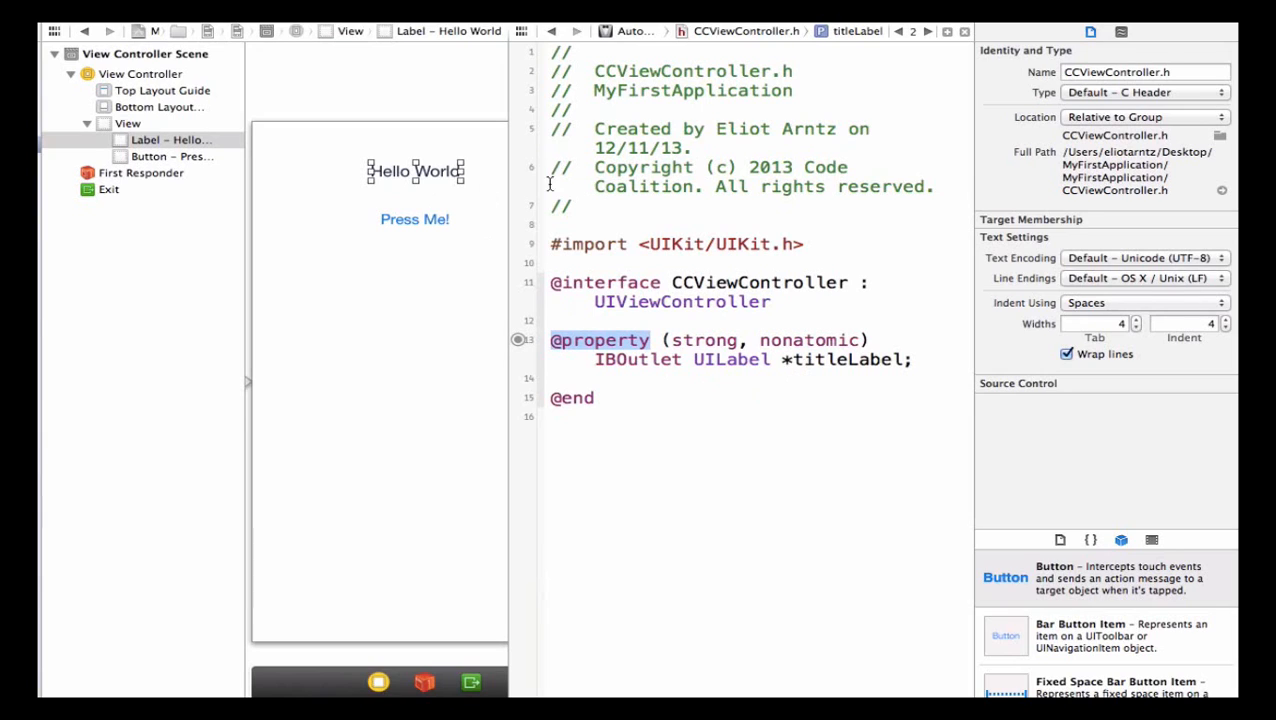
pyautogui.click(414, 219)
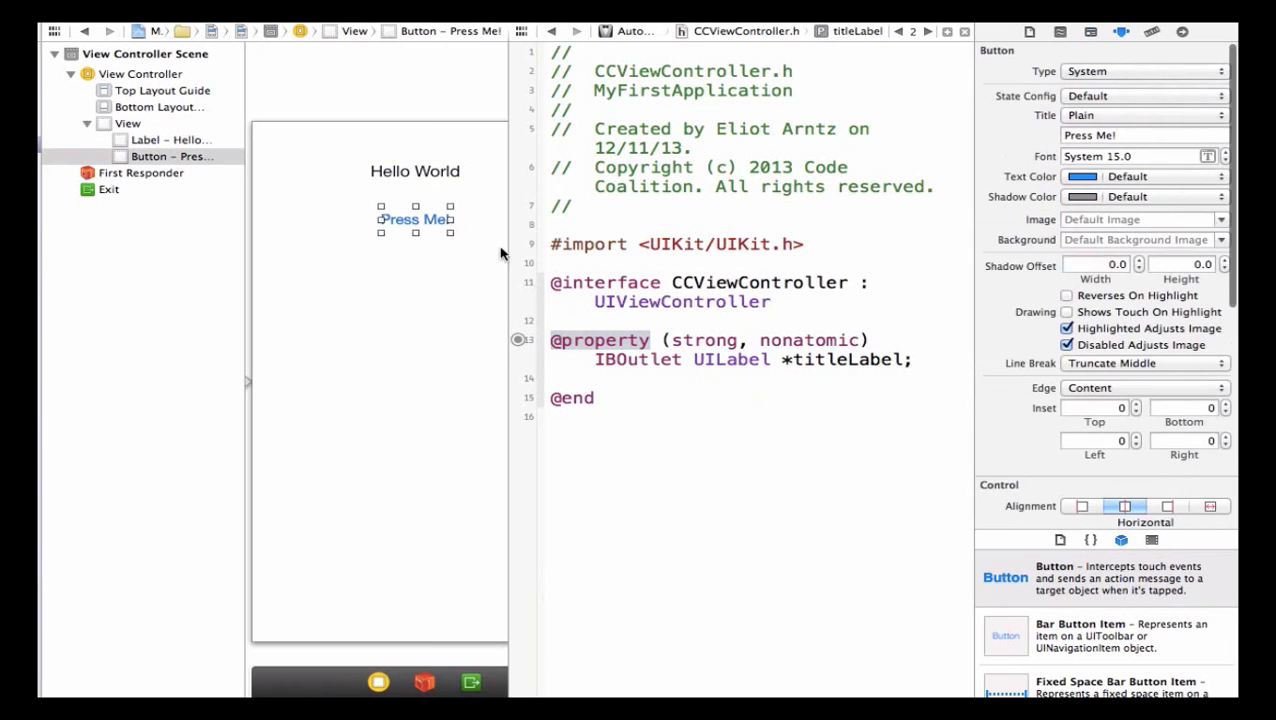
# Add a buttonPressed: IBAction with UIButton sender on Touch Up Inside for Press Me!
pyautogui.moveTo(430, 219); pyautogui.dragTo(585, 388)
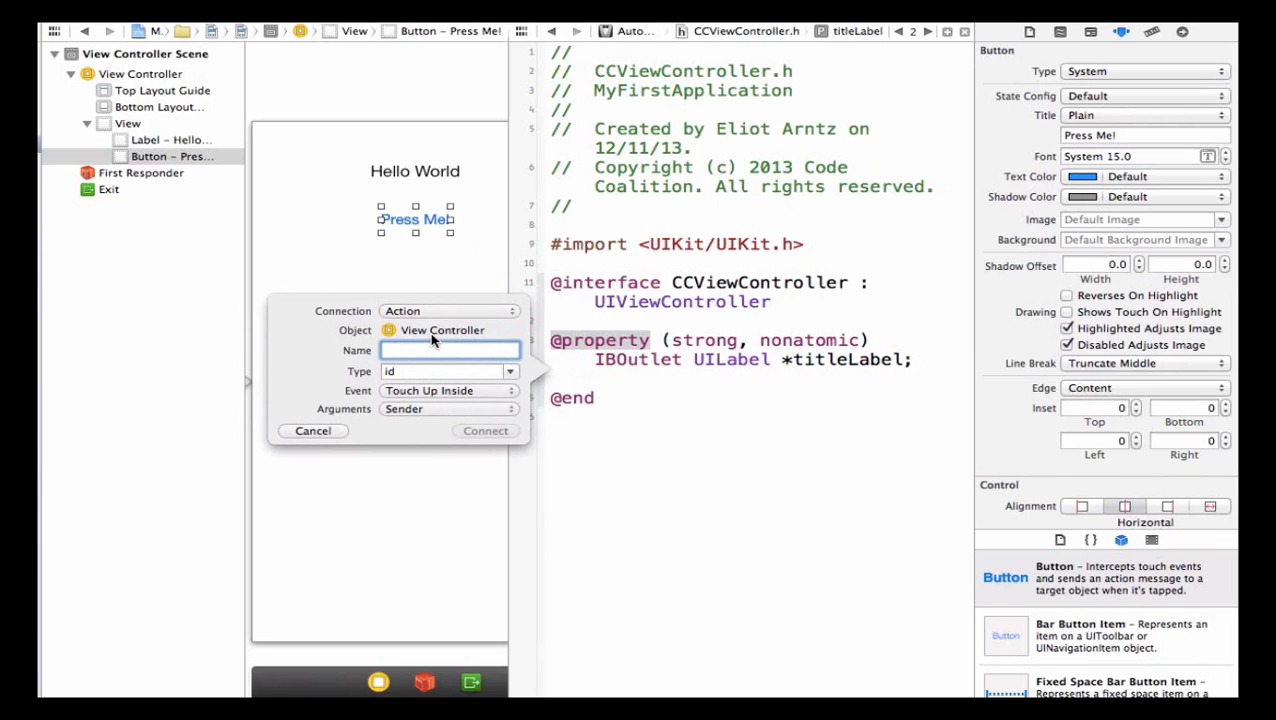
pyautogui.click(450, 350)
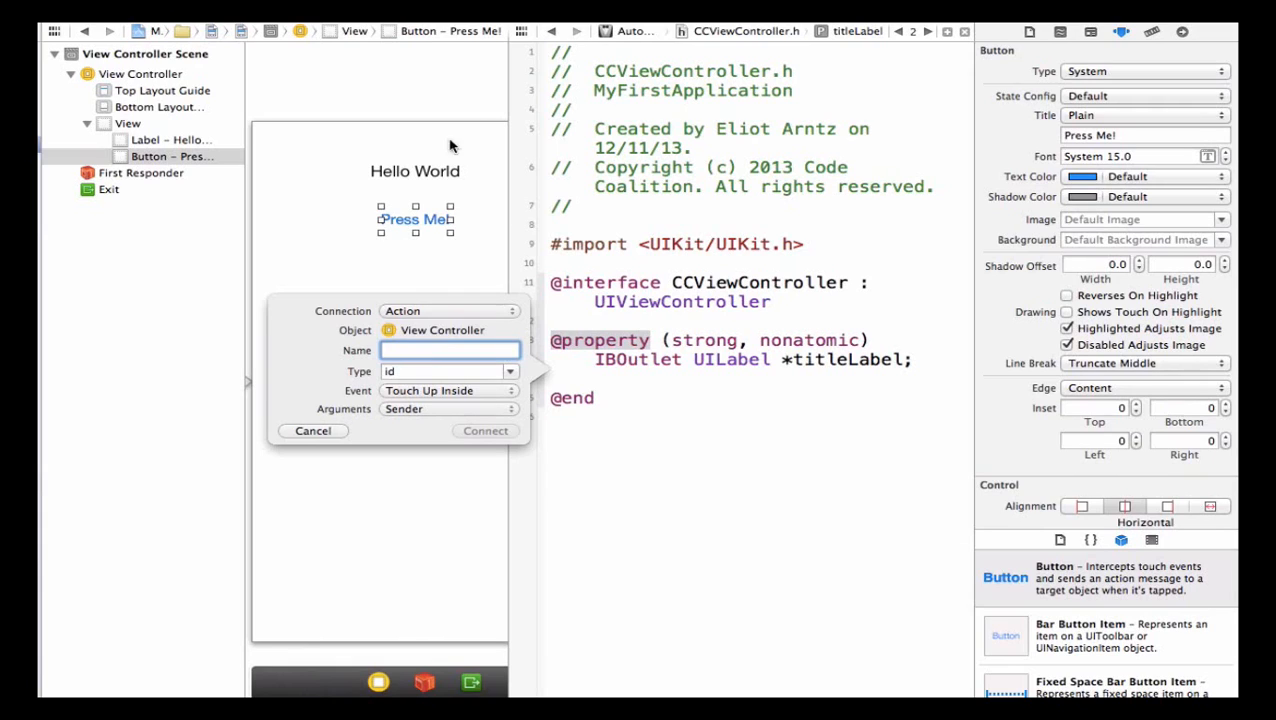
pyautogui.moveTo(447, 178)
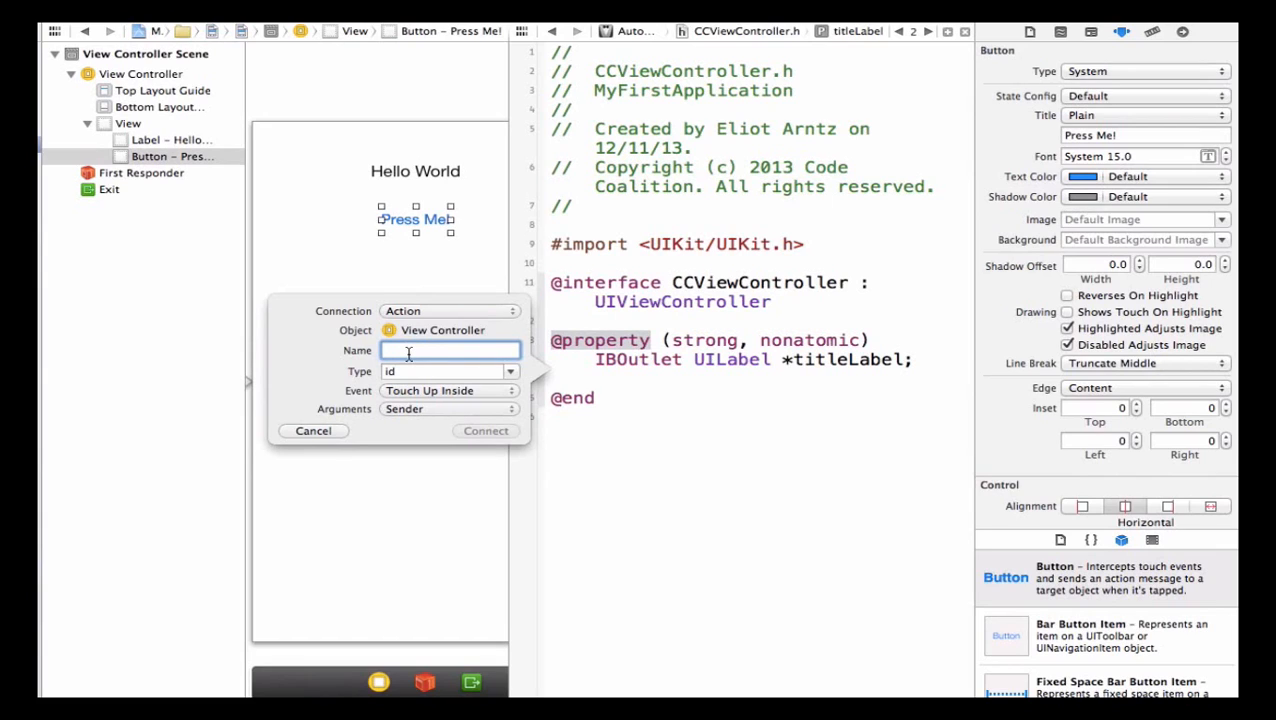
pyautogui.write('buttonPressed')
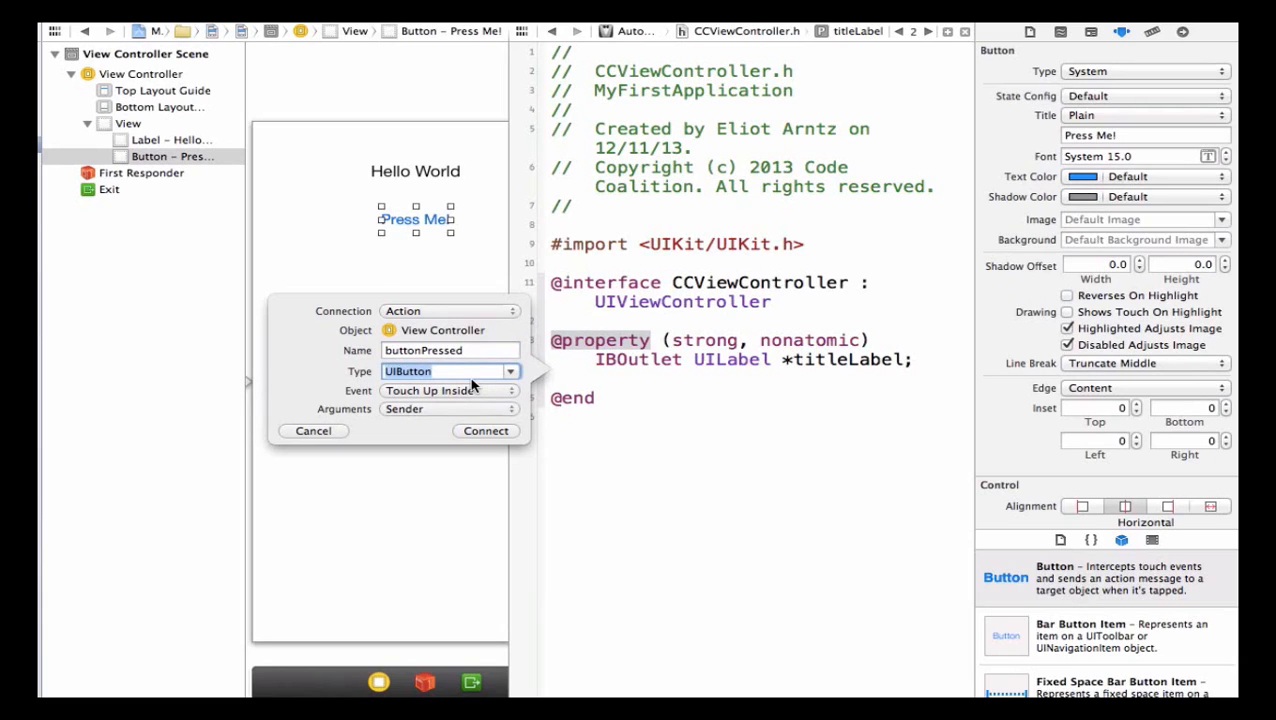
pyautogui.moveTo(488, 380)
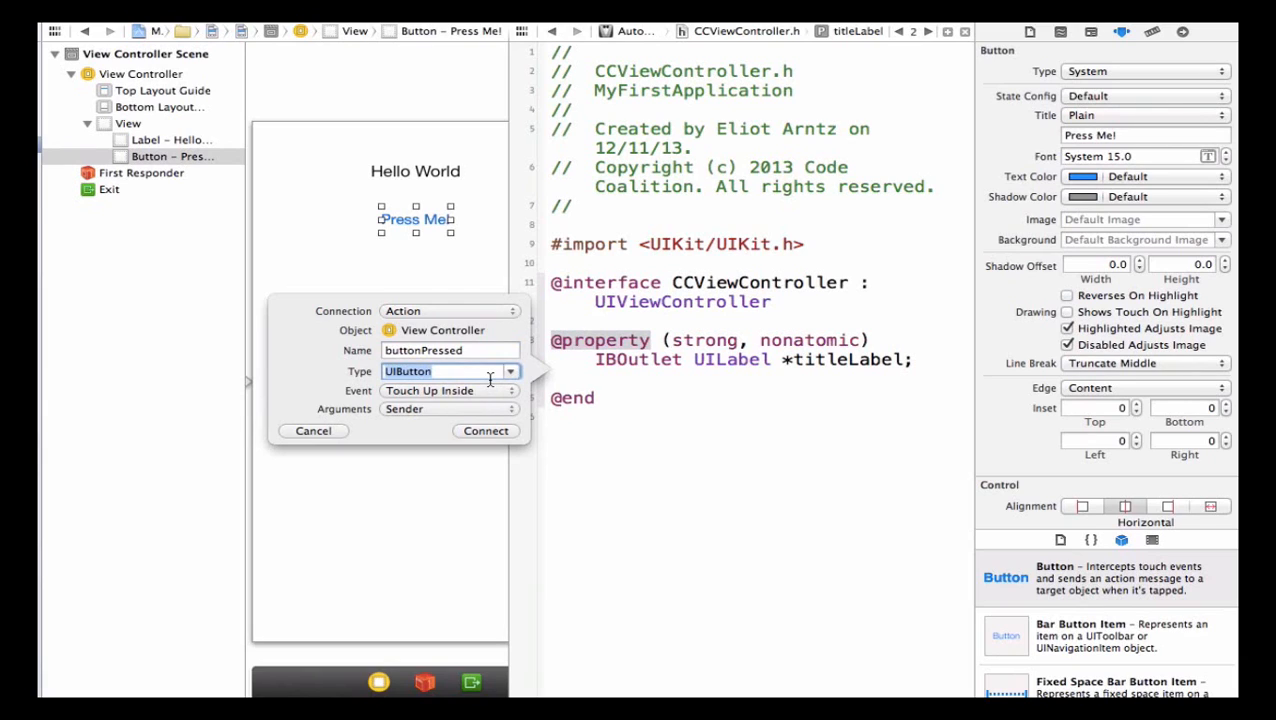
pyautogui.click(450, 390)
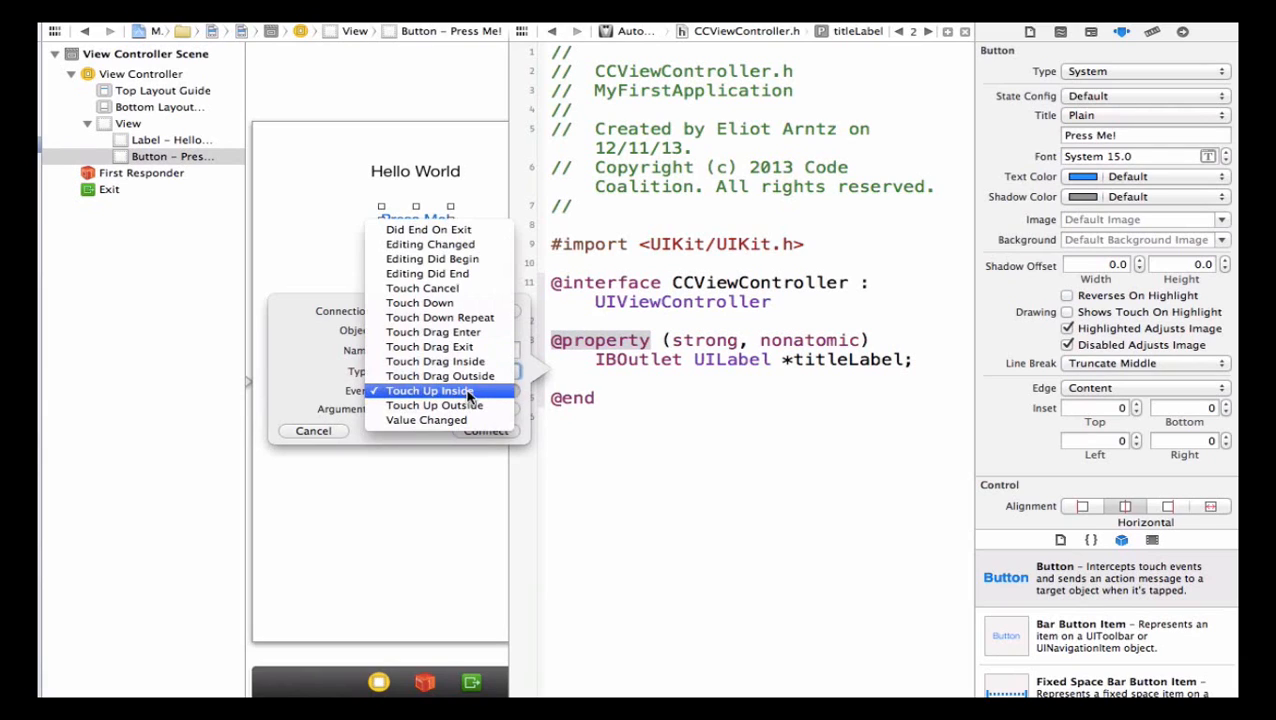
pyautogui.click(429, 390)
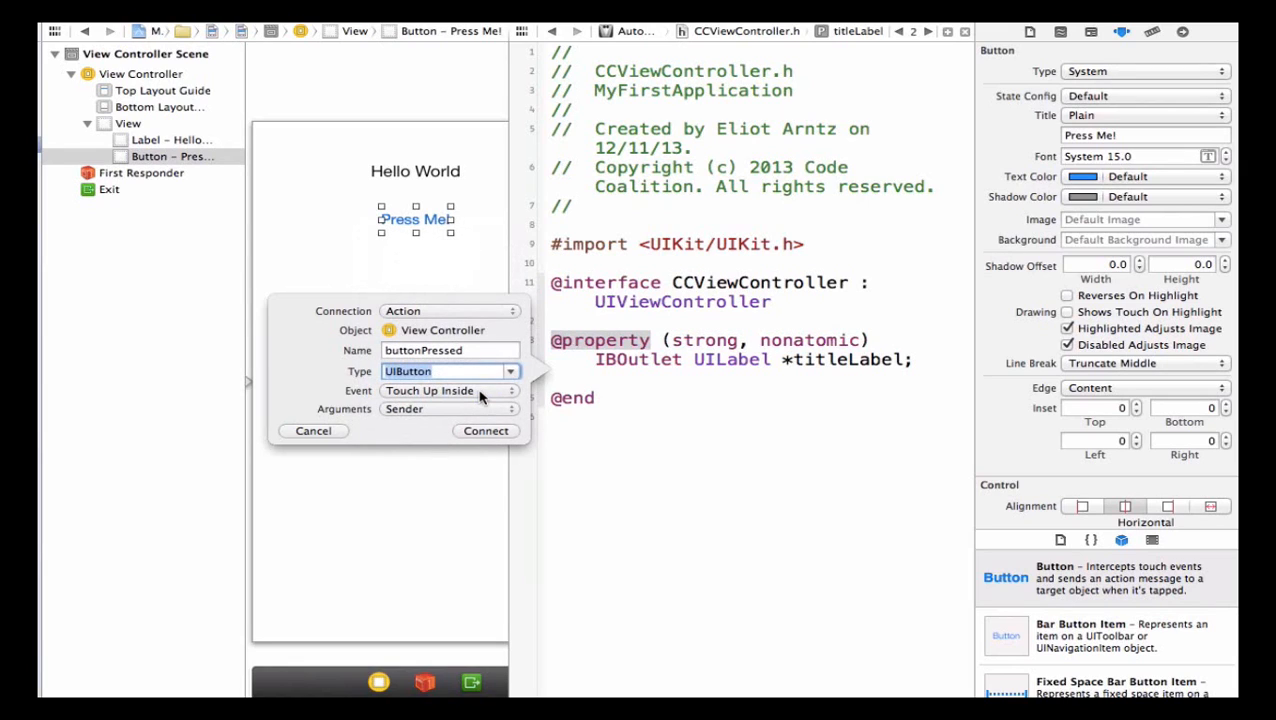
pyautogui.moveTo(458, 392)
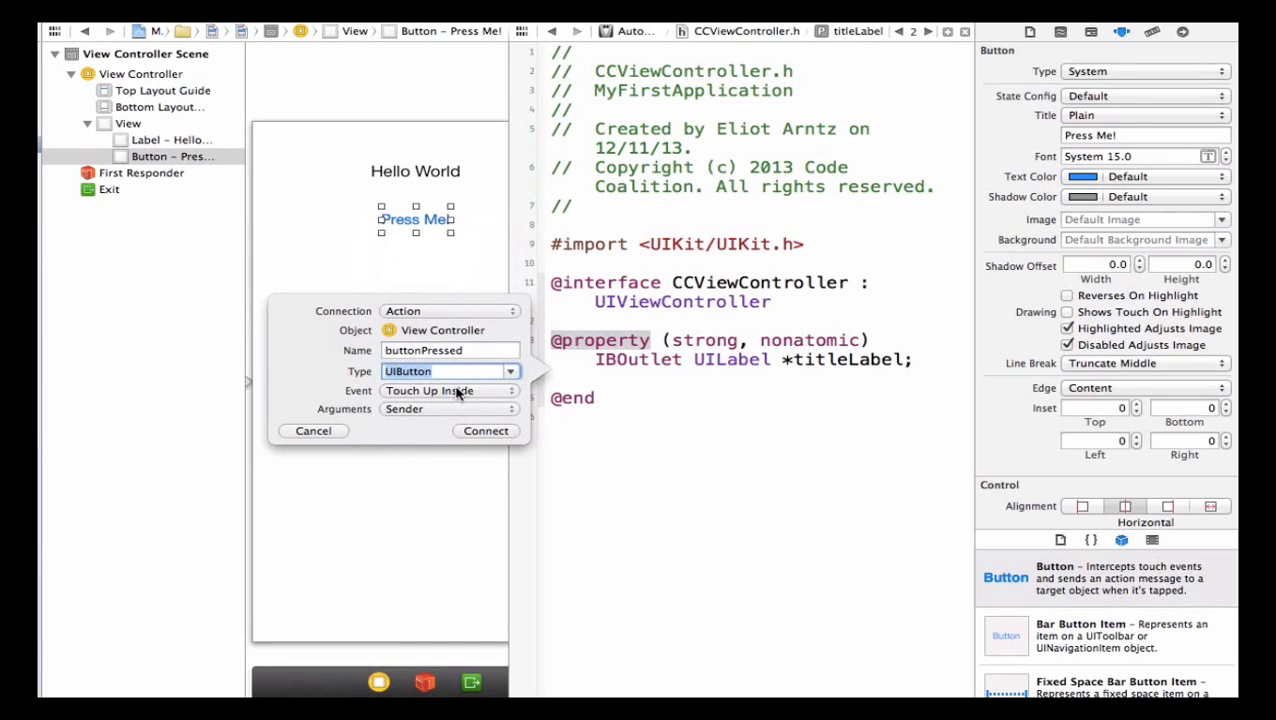
pyautogui.moveTo(472, 390)
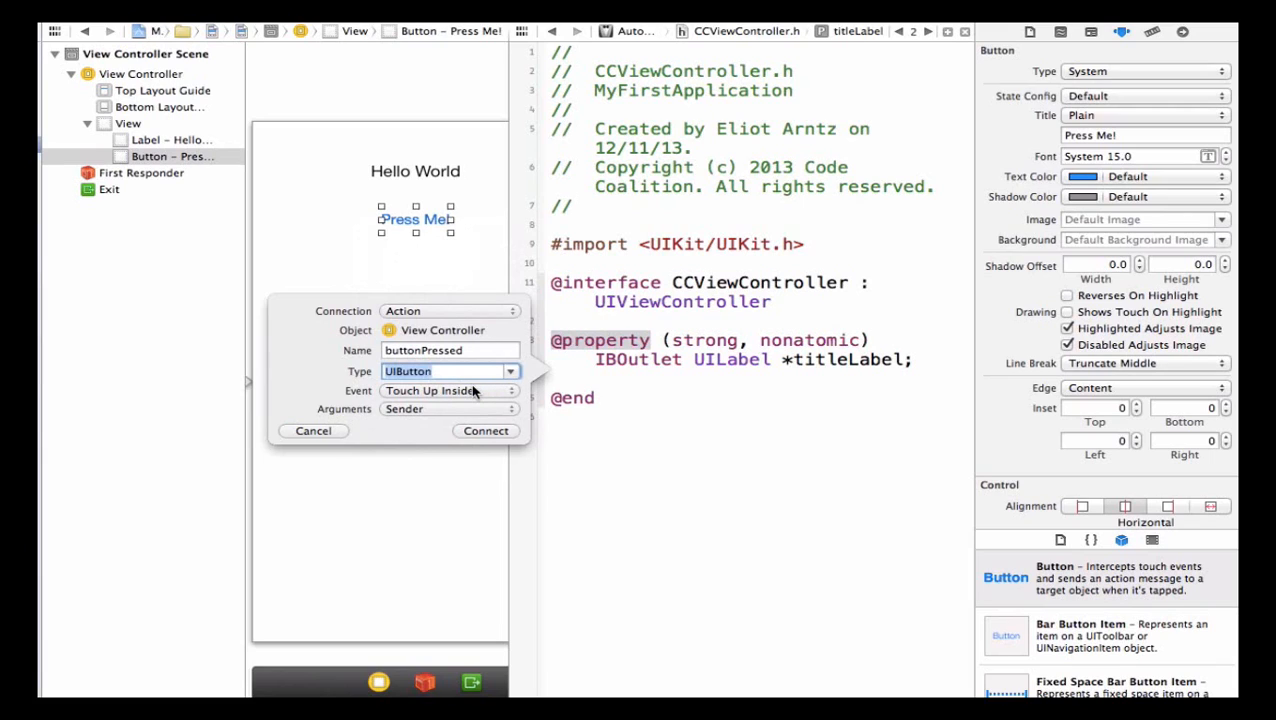
pyautogui.moveTo(414, 437)
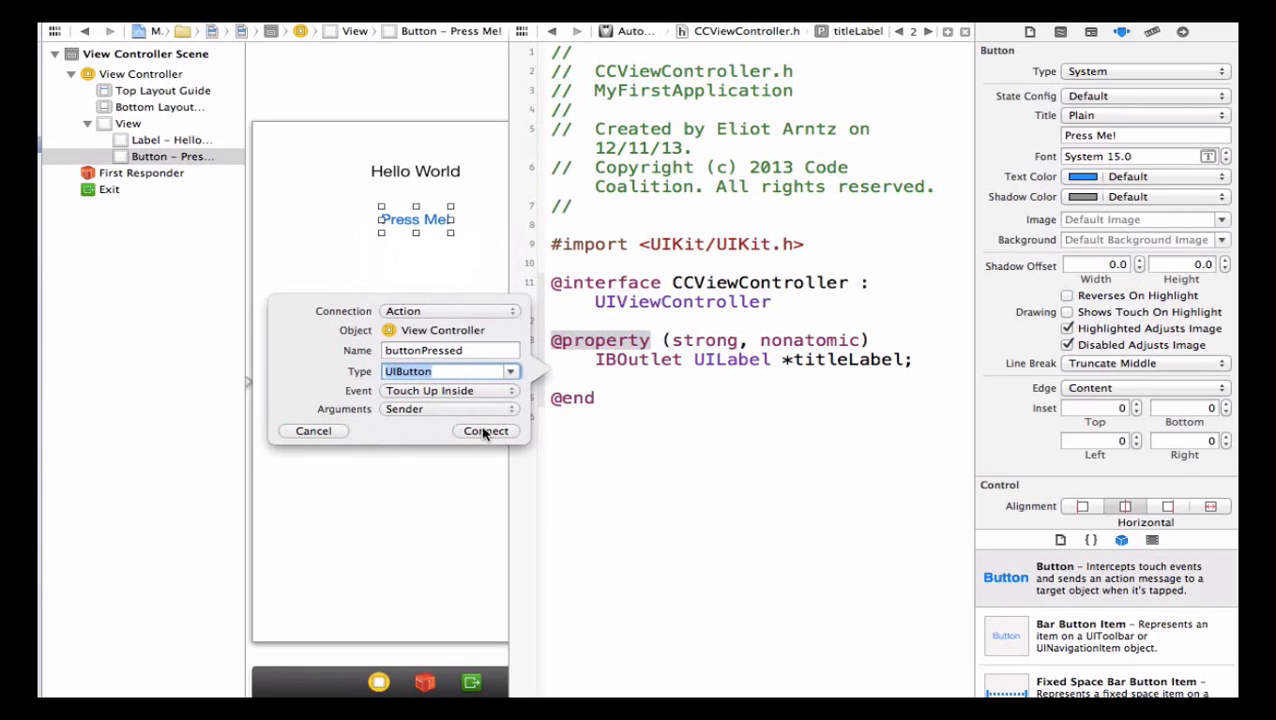
pyautogui.click(486, 430)
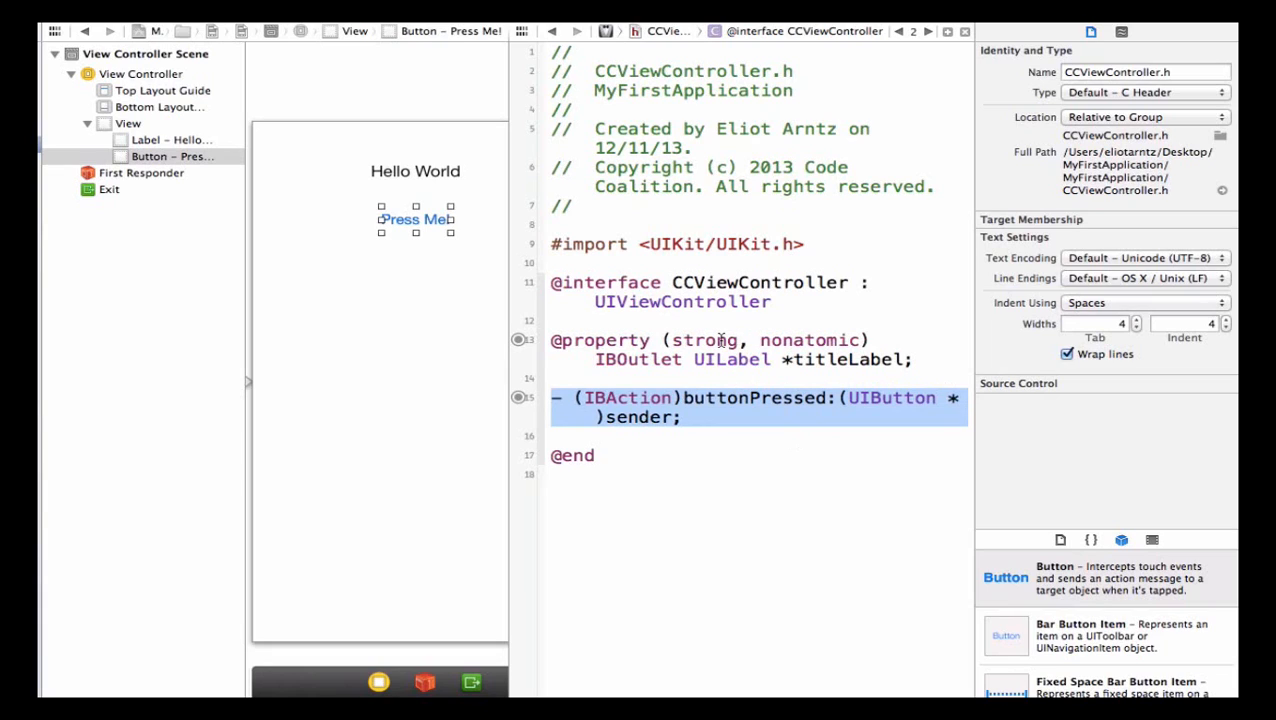
pyautogui.moveTo(628, 399)
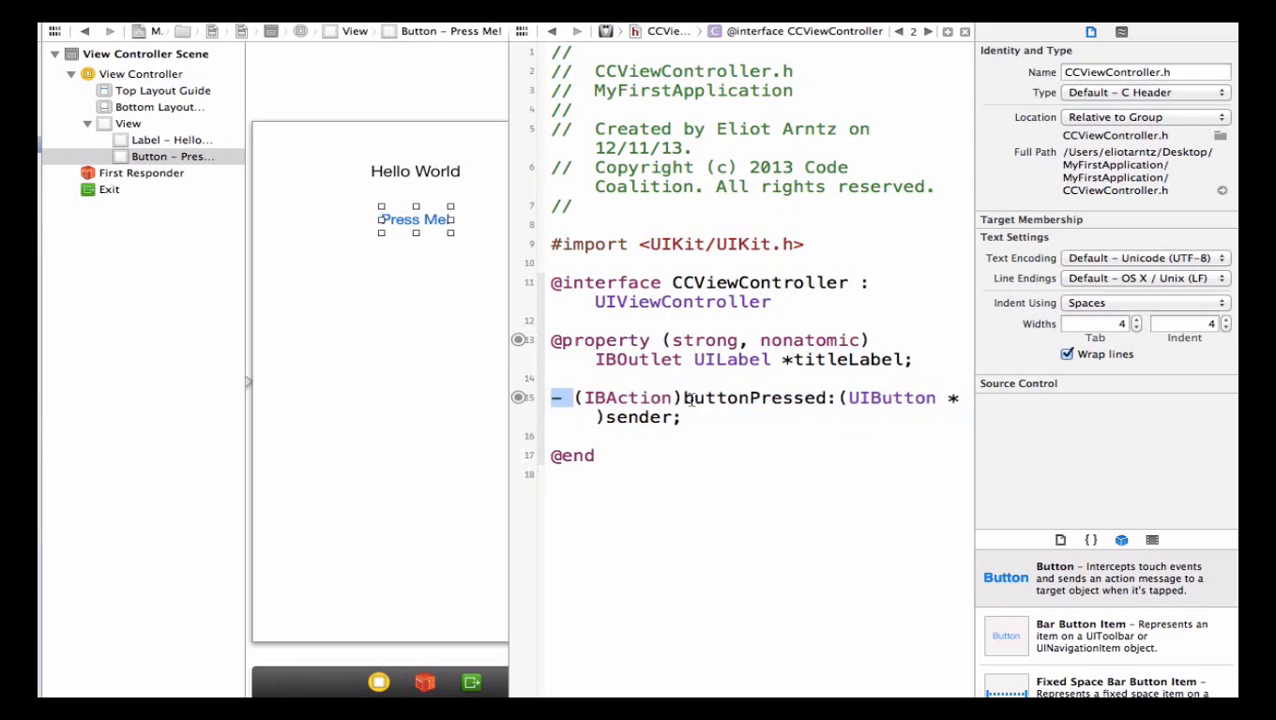
# Review the new buttonPressed: declaration, then show the storyboard alone with the Project Navigator.
pyautogui.doubleClick(753, 397)
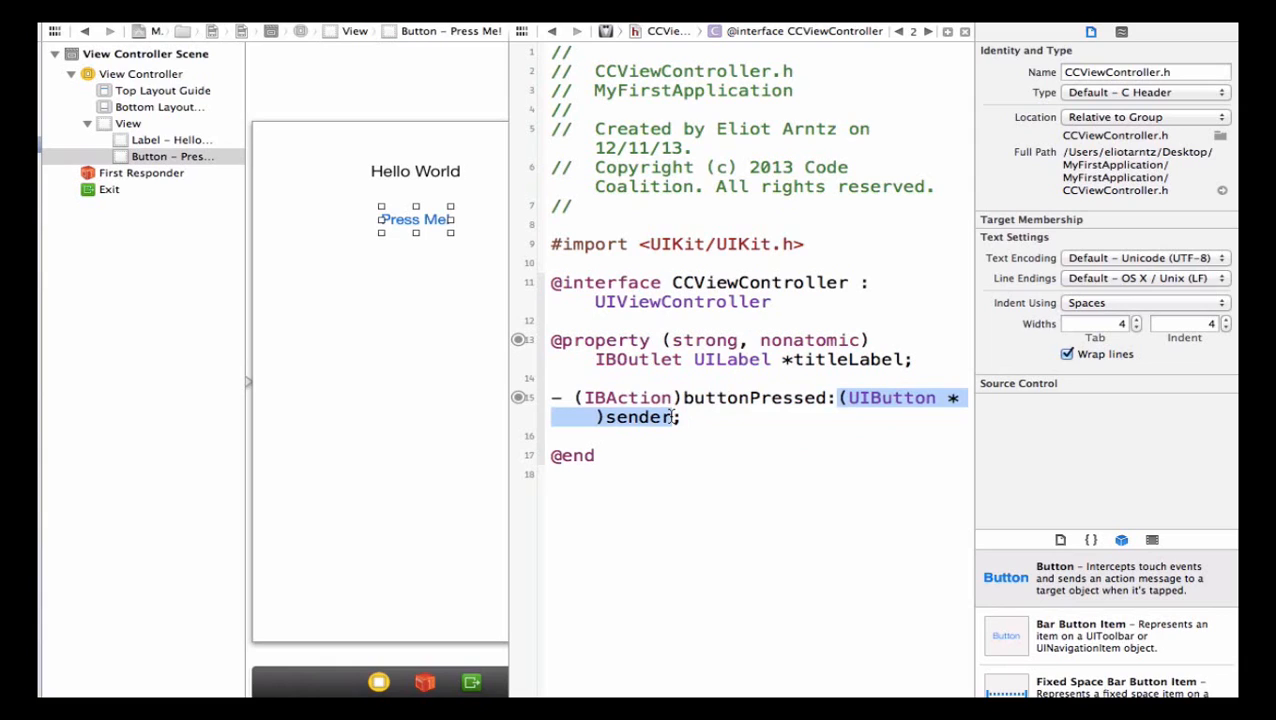
pyautogui.doubleClick(628, 398)
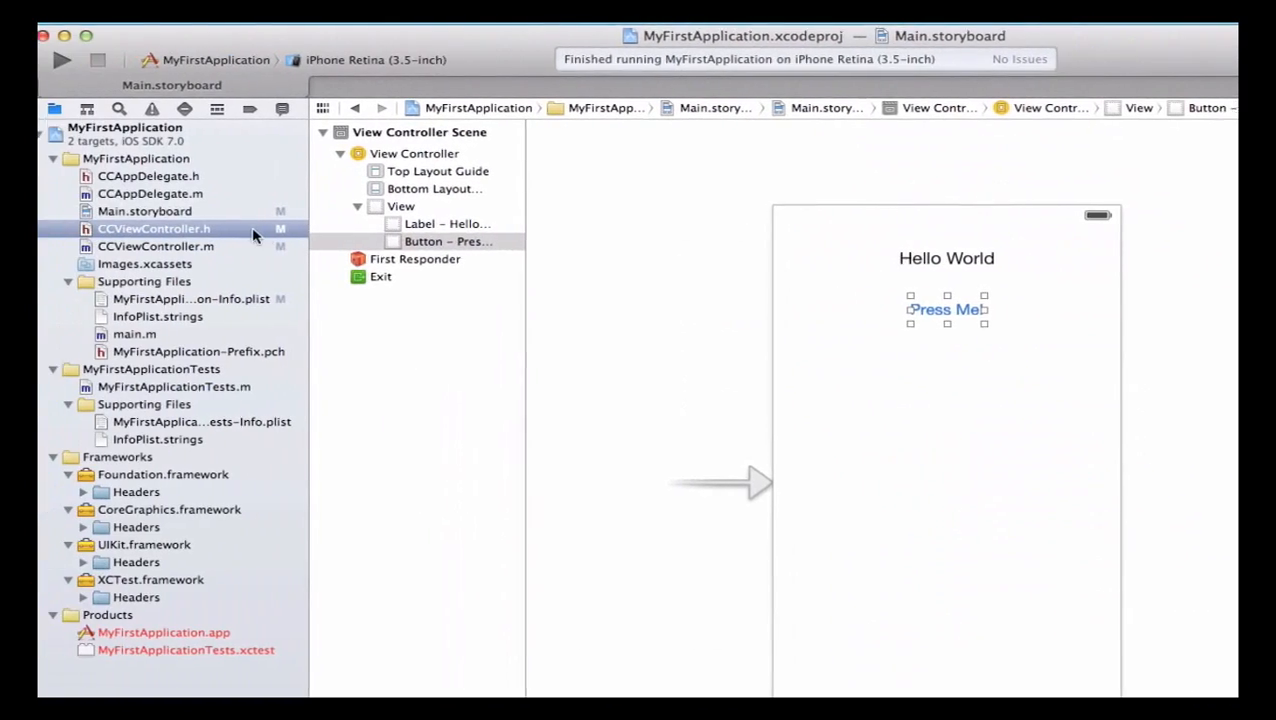
# In CCViewController.m, start the buttonPressed: body with self.titleLabel.
pyautogui.click(154, 246)
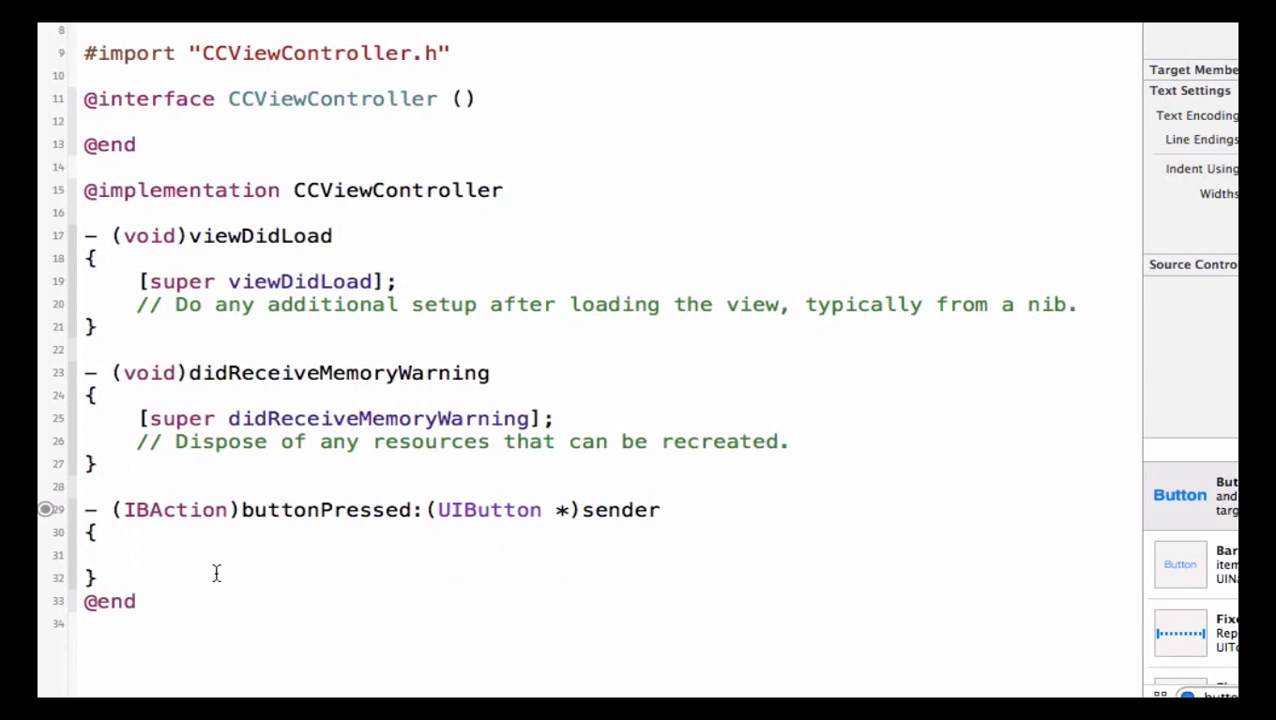
pyautogui.click(137, 555)
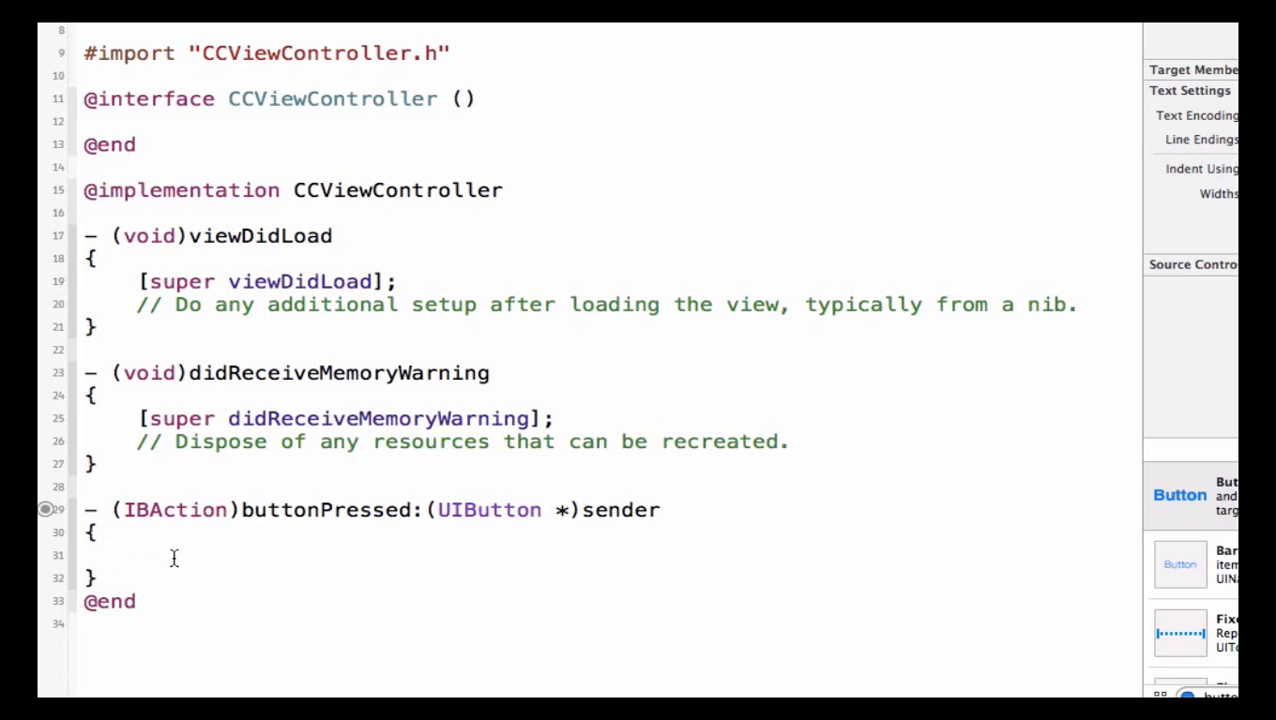
pyautogui.write('self.class')
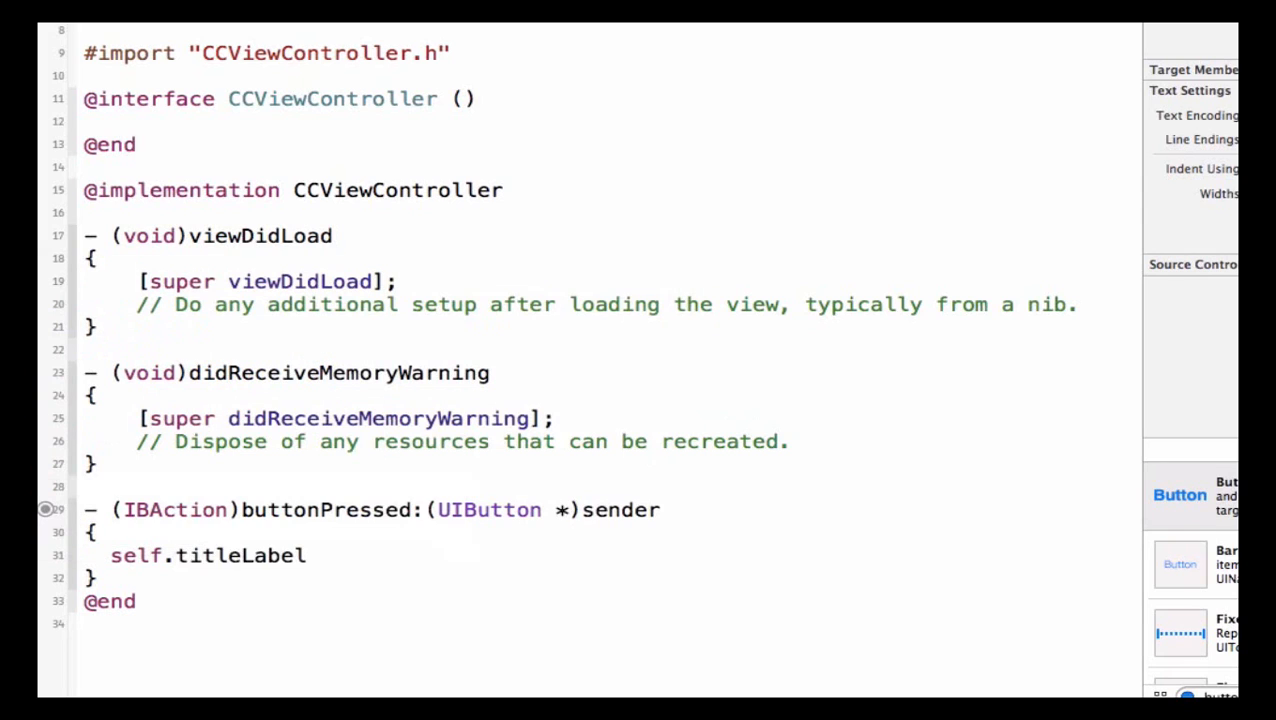
# Complete the line as self.titleLabel.text = @"Hello Class"; in buttonPressed:.
pyautogui.click(305, 555)
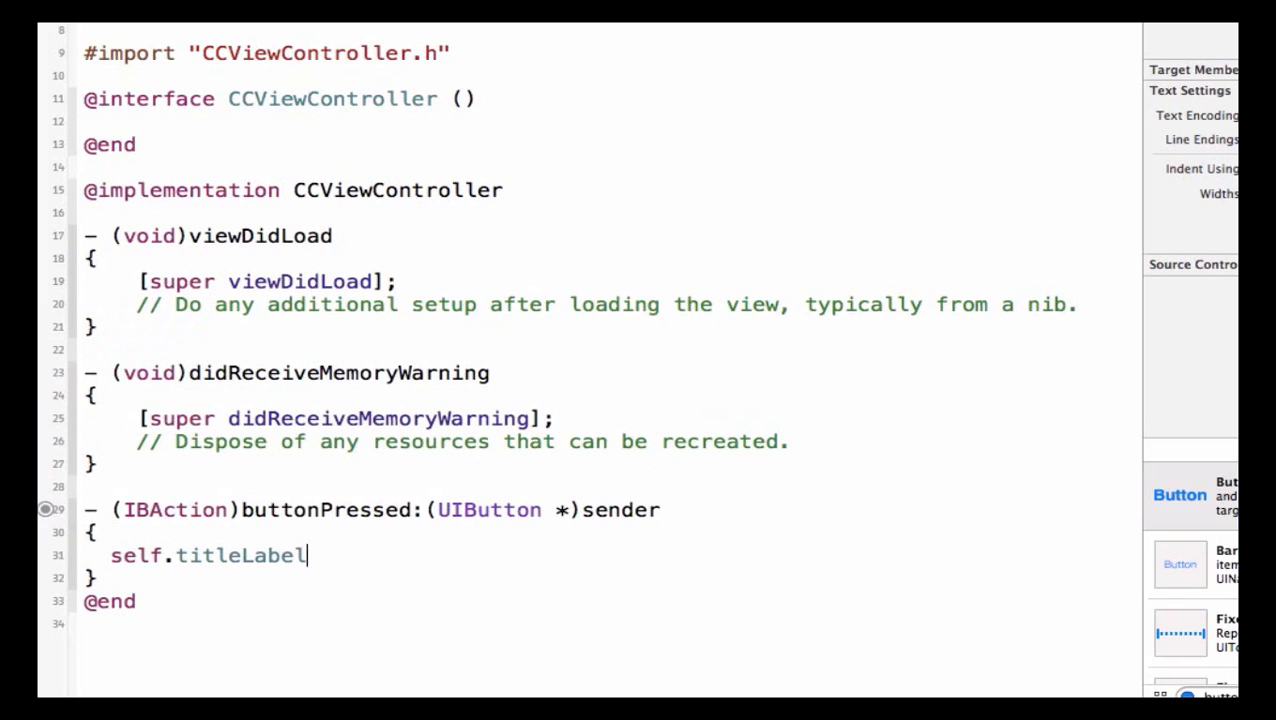
pyautogui.click(45, 555)
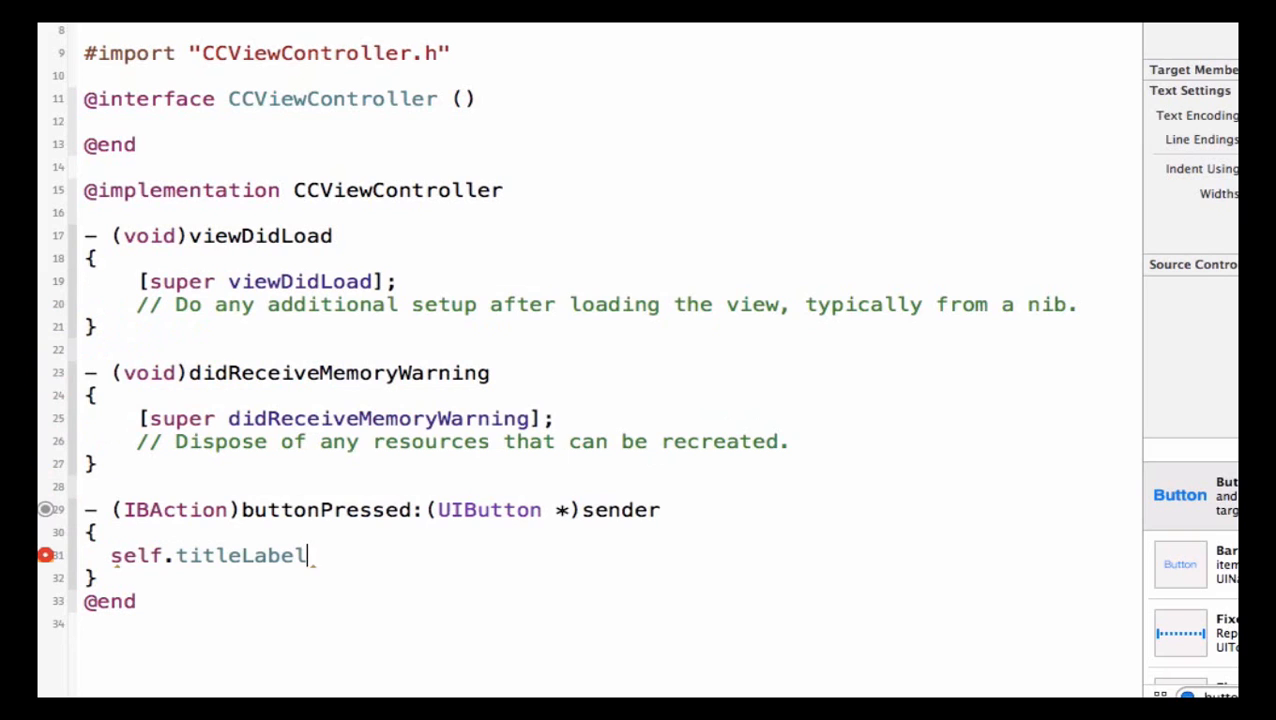
pyautogui.write('.t')
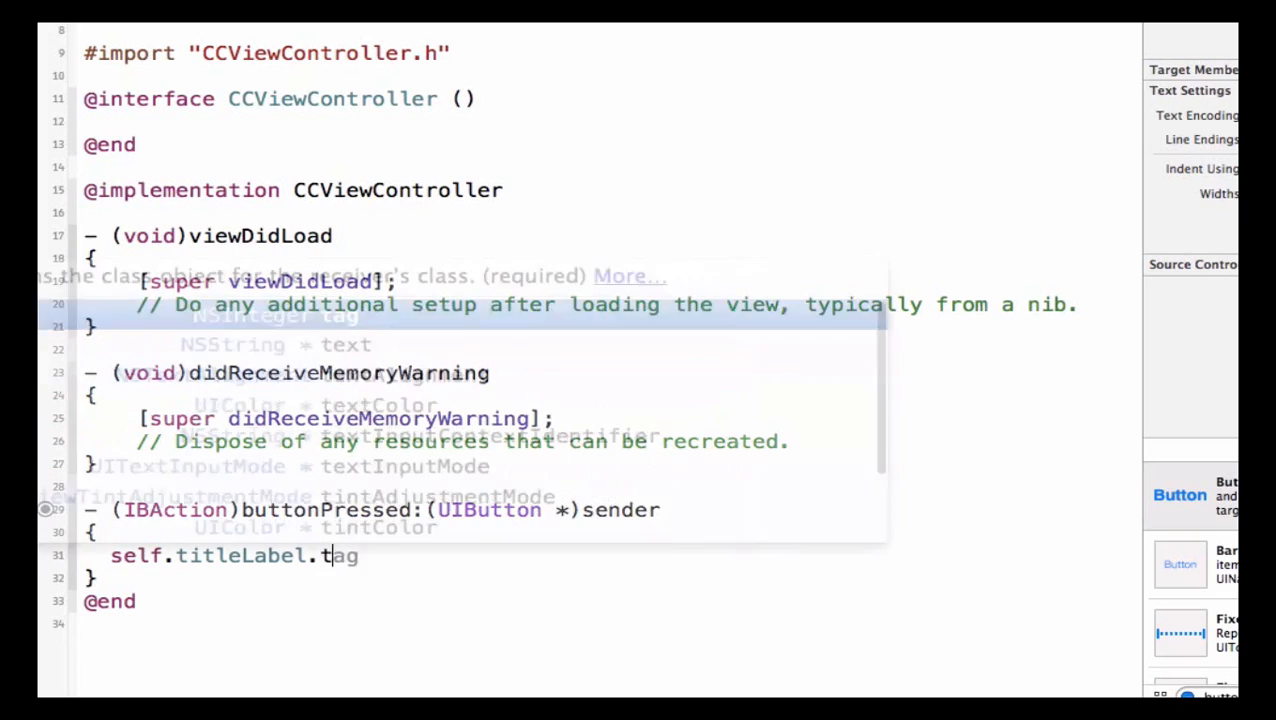
pyautogui.write('ext =')
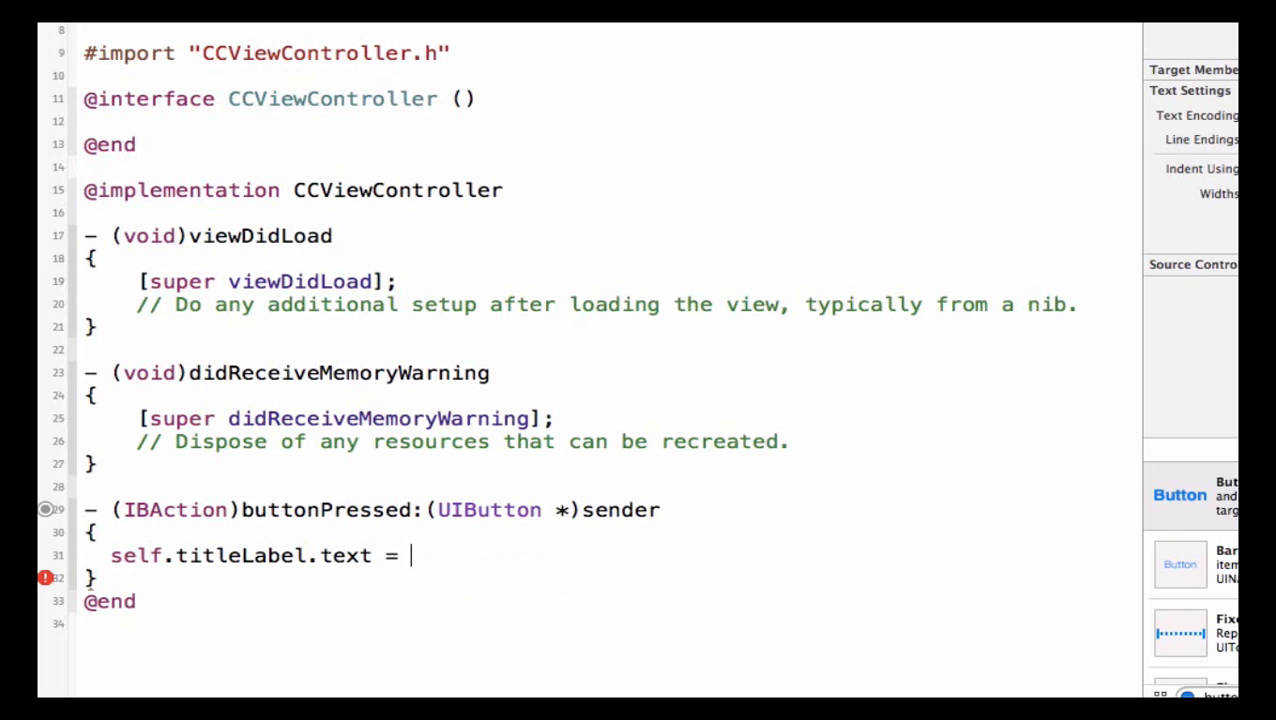
pyautogui.write('@')
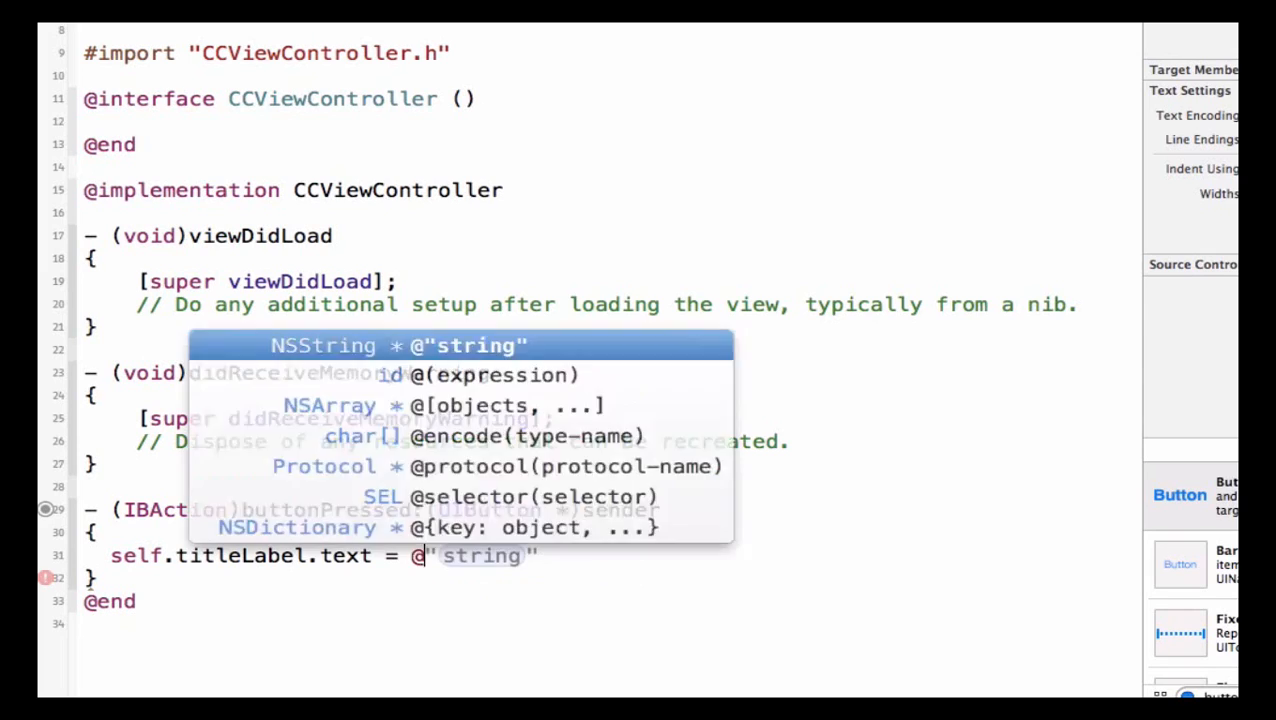
pyautogui.write('He"')
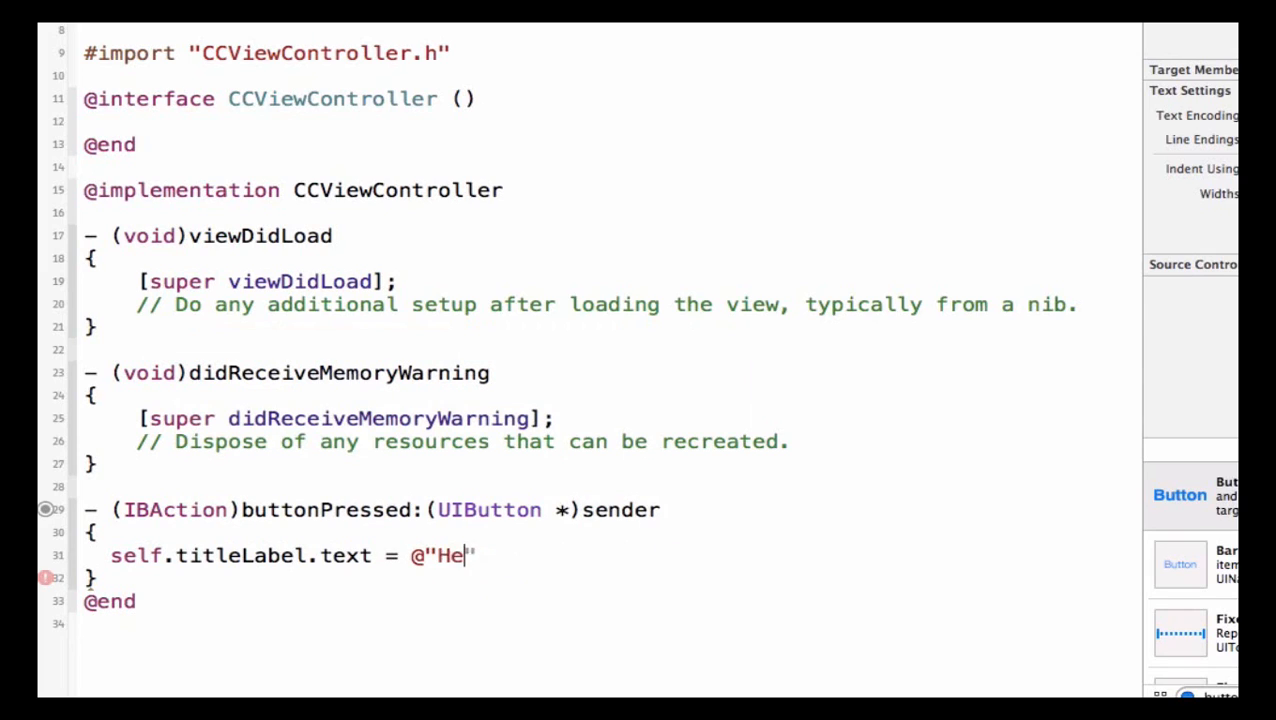
pyautogui.write('llo Class";')
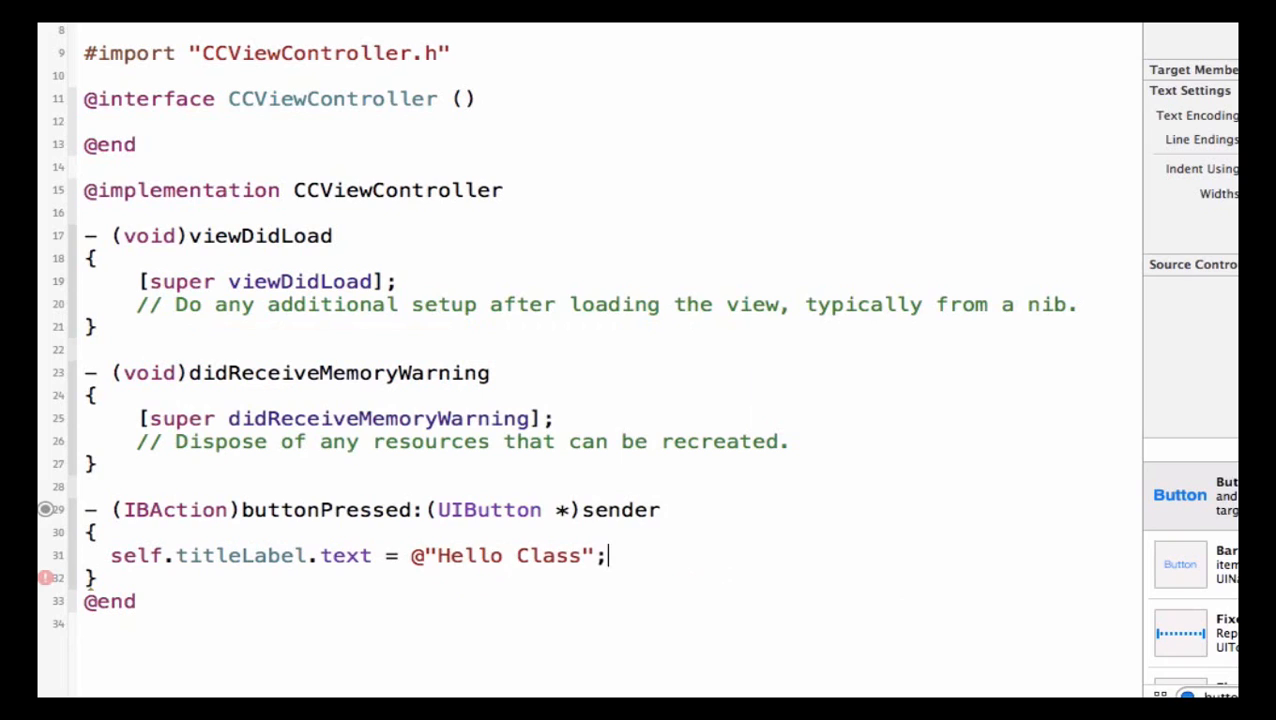
pyautogui.doubleClick(500, 555)
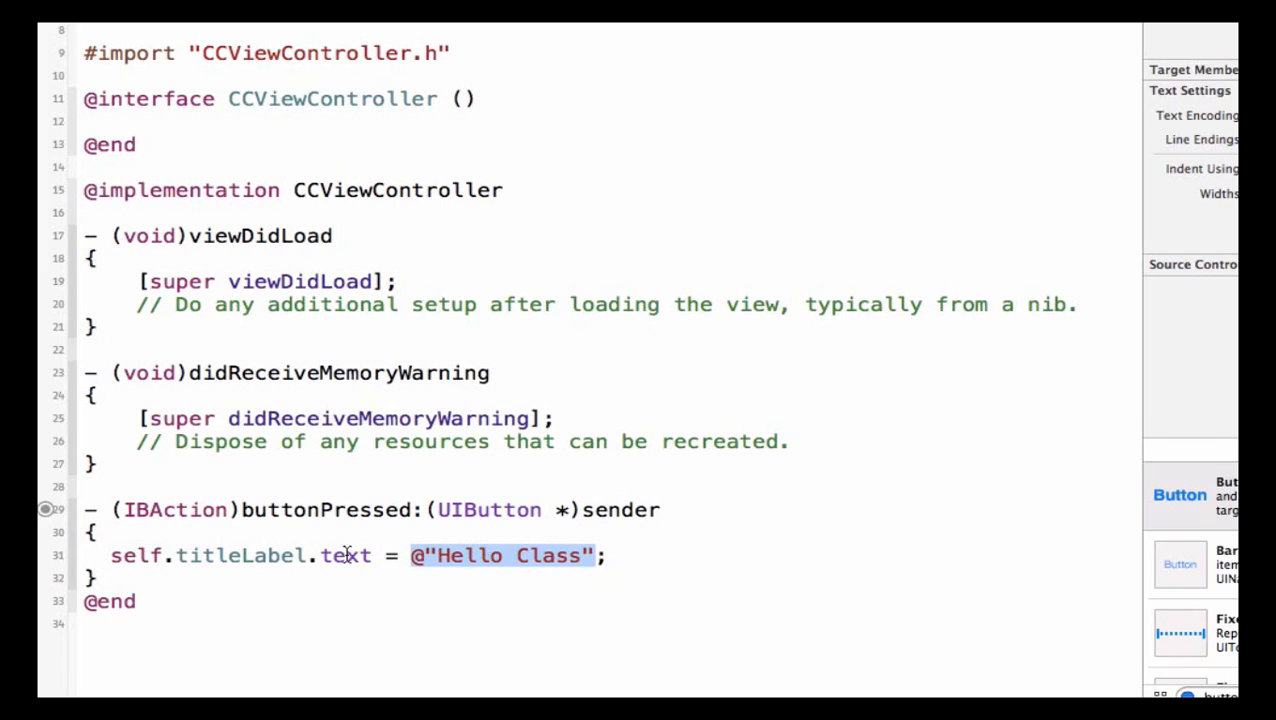
pyautogui.doubleClick(346, 555)
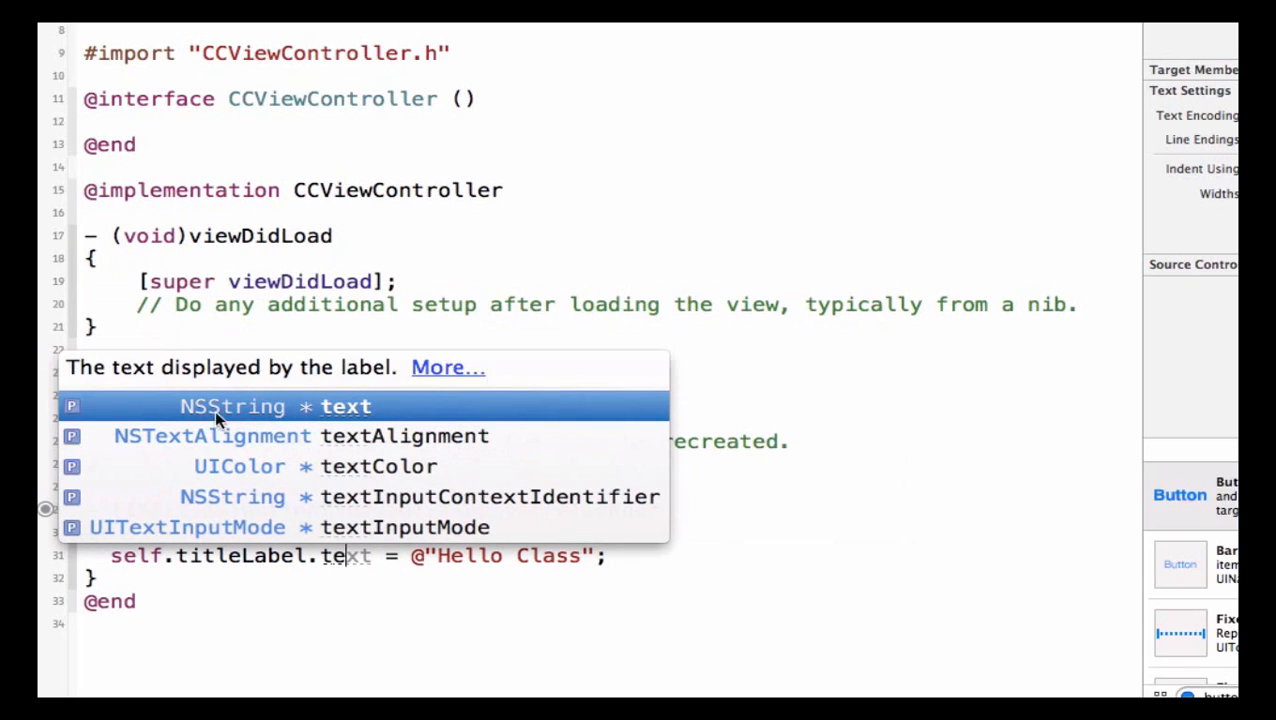
pyautogui.moveTo(350, 430)
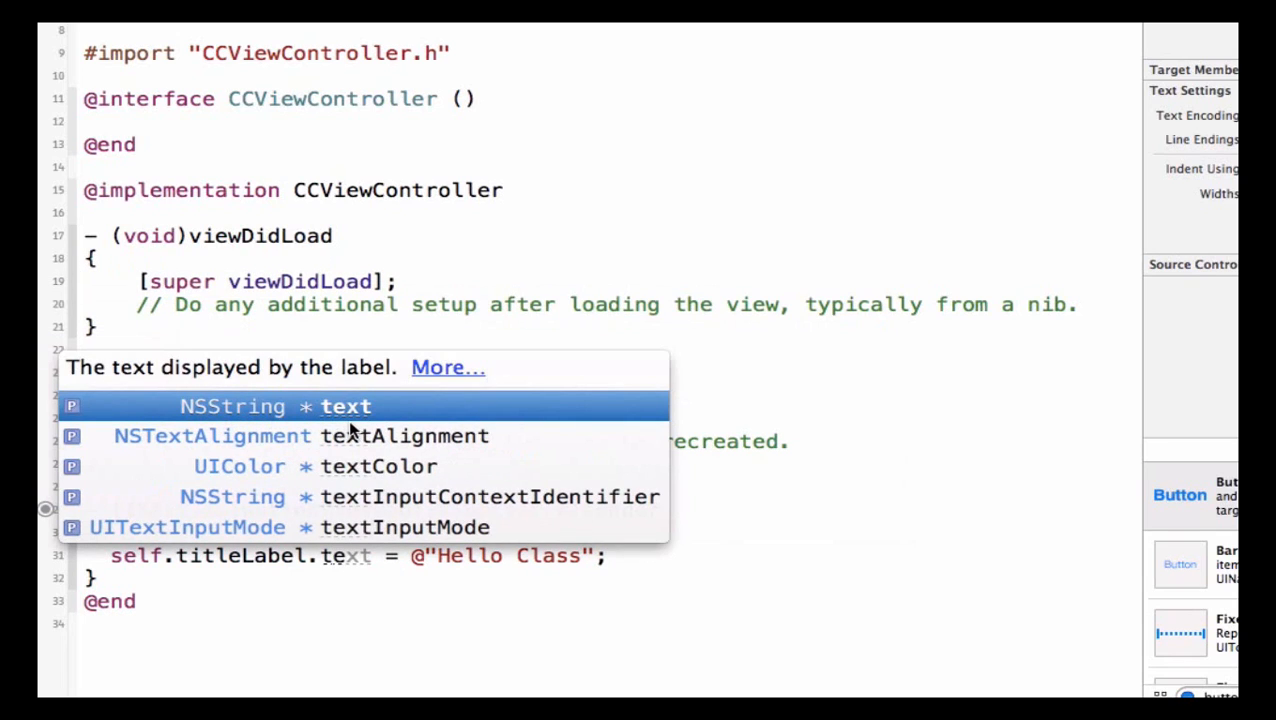
pyautogui.moveTo(300, 406)
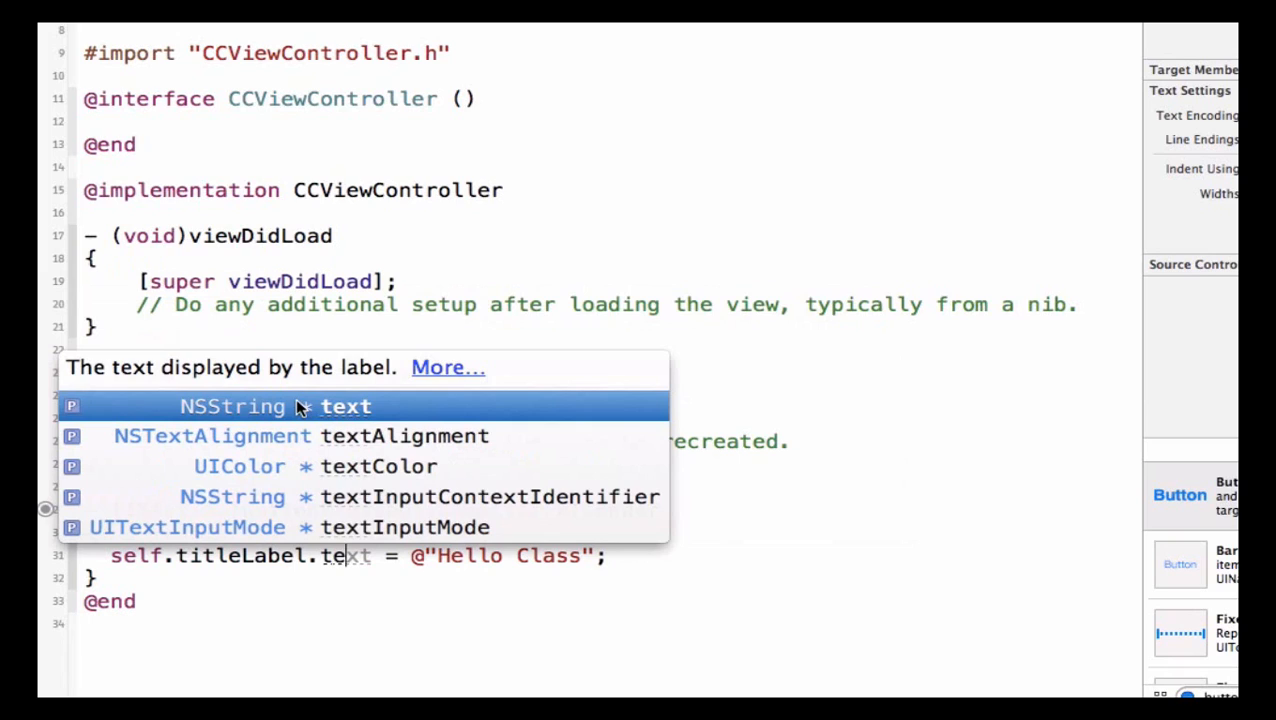
pyautogui.moveTo(378, 498)
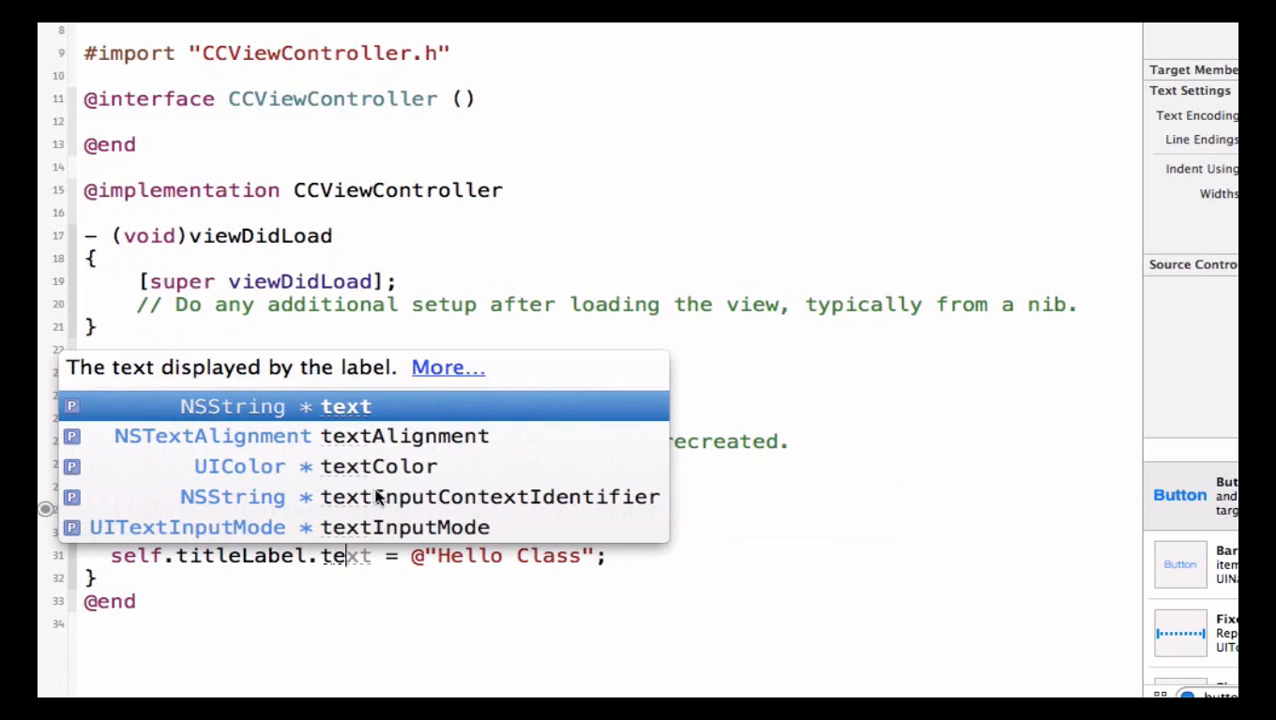
pyautogui.moveTo(322, 425)
pyautogui.write('x')
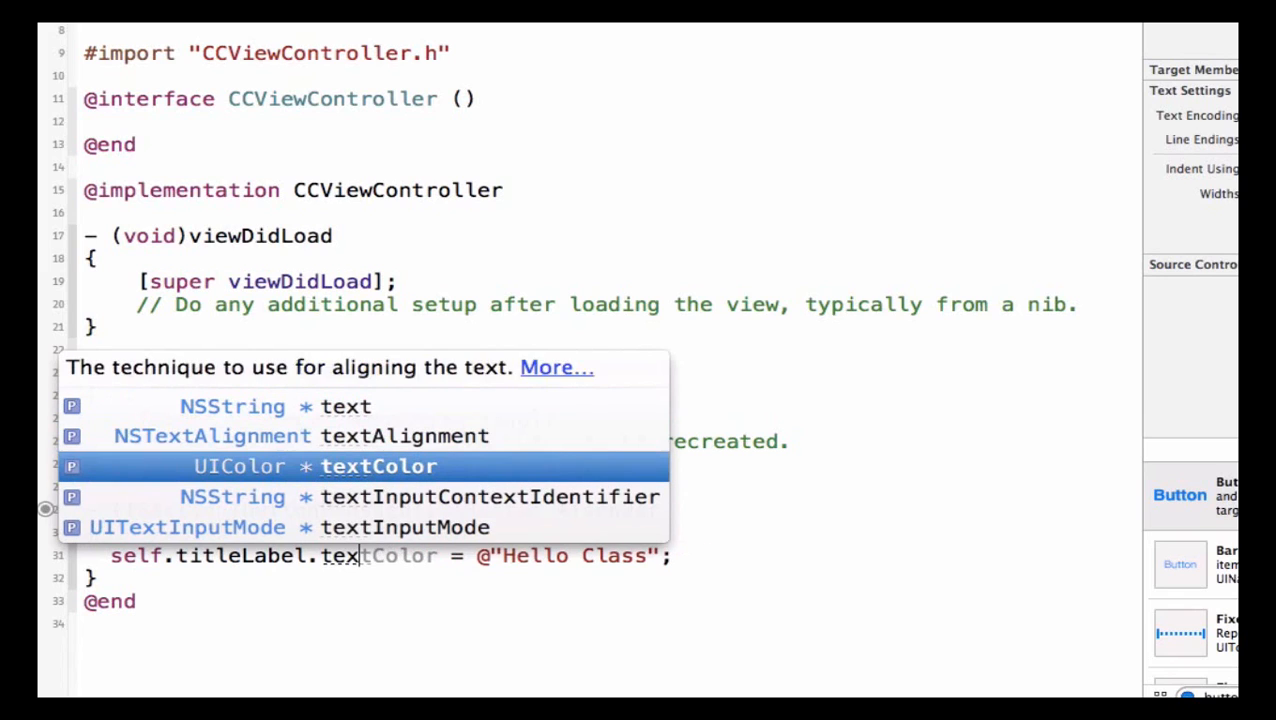
pyautogui.press('Up')
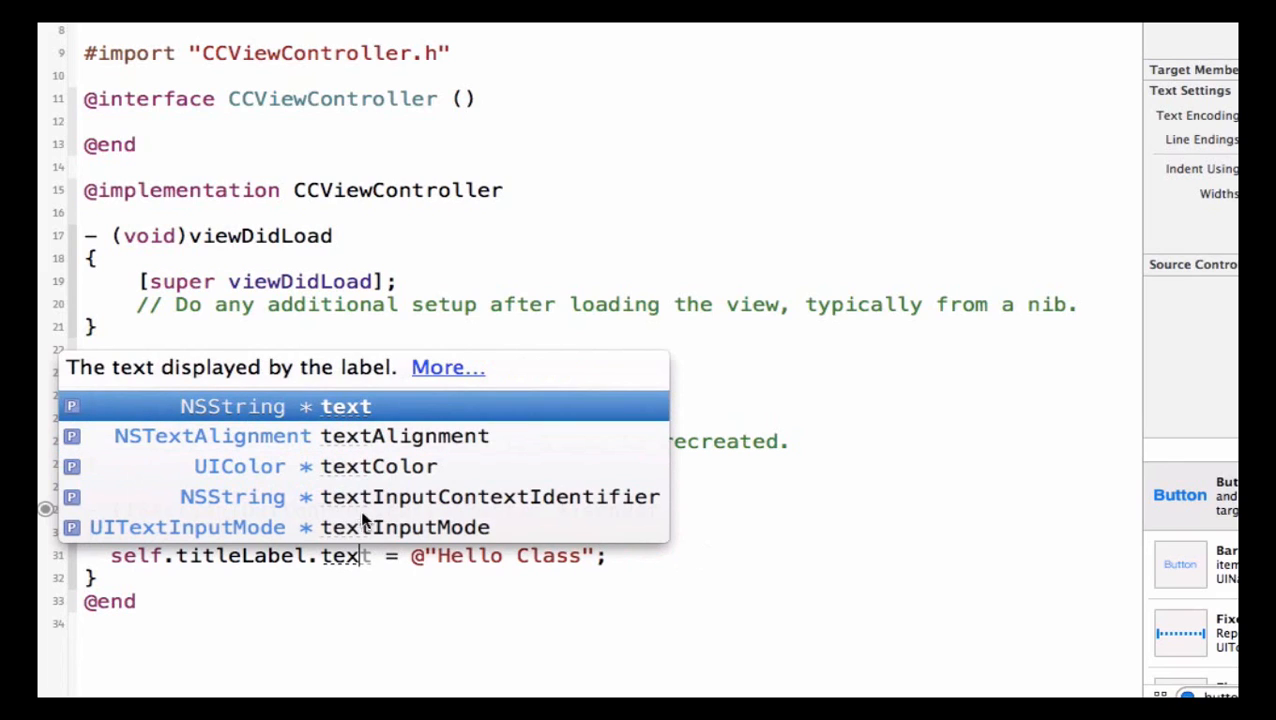
pyautogui.moveTo(500, 498)
pyautogui.write('t')
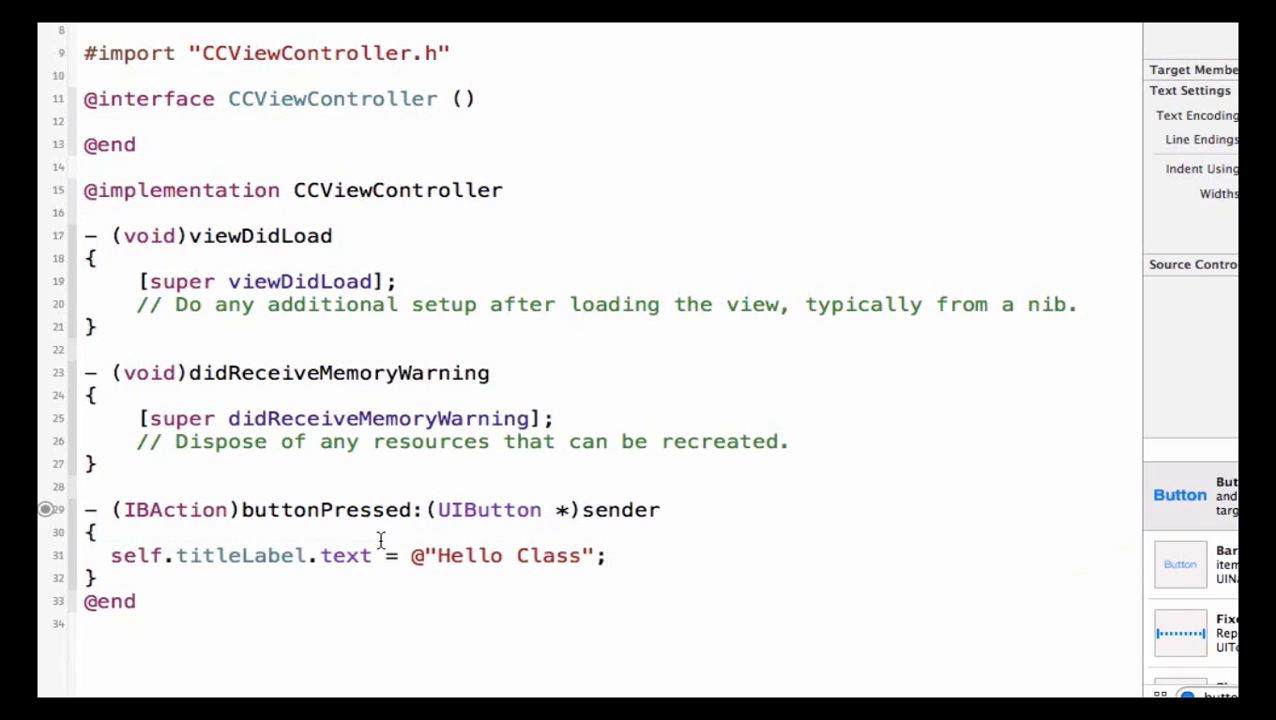
pyautogui.moveTo(519, 556)
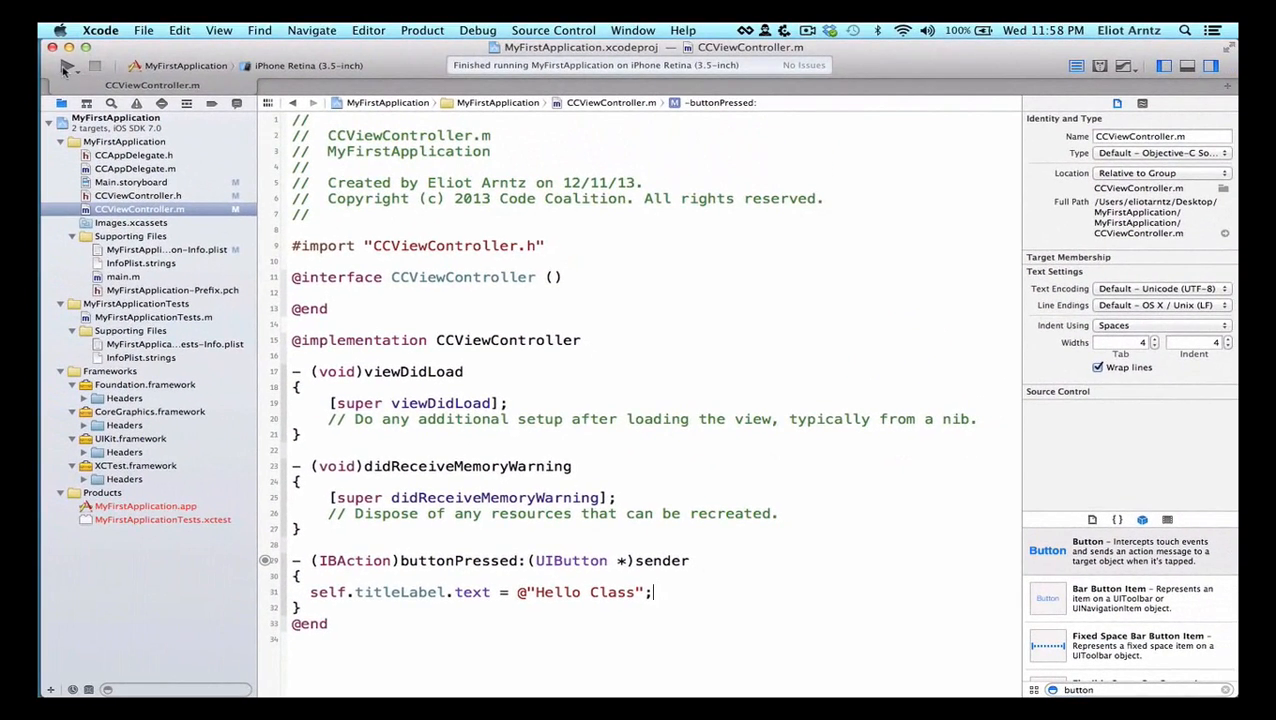
# Run the app in iOS Simulator and tap Press Me! to show 'Hello Class'.
pyautogui.click(66, 65)
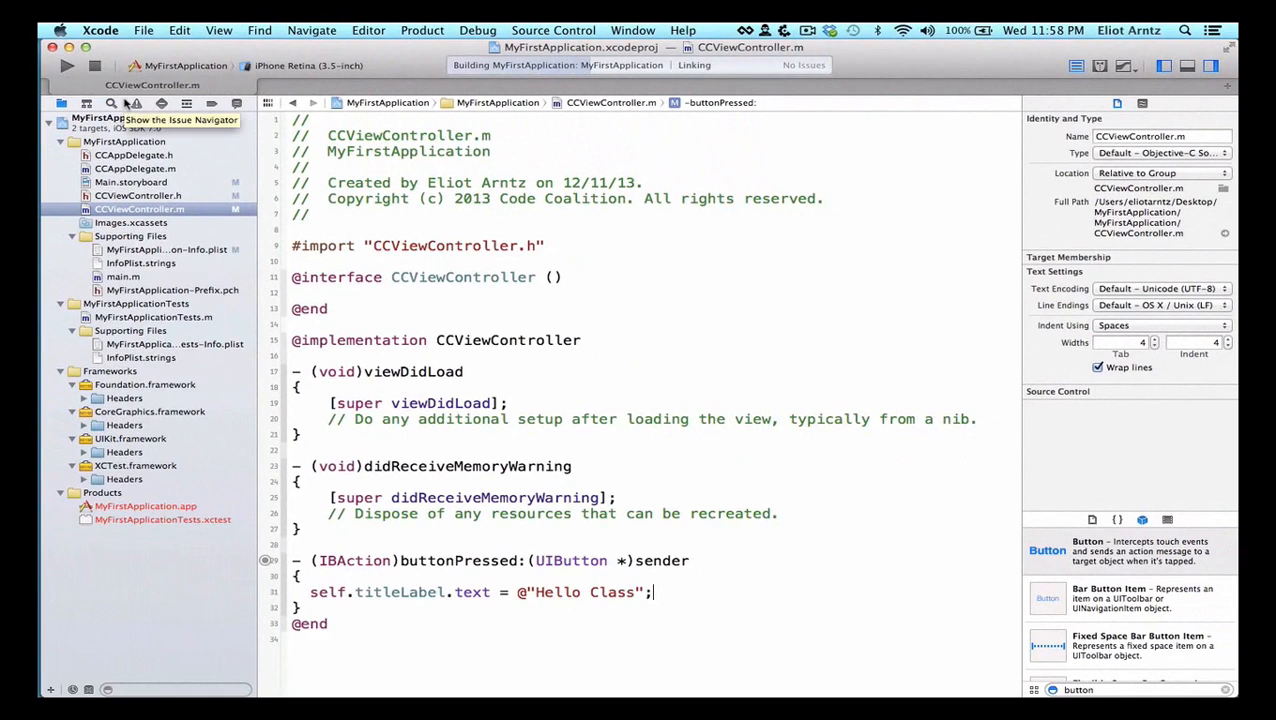
pyautogui.click(66, 65)
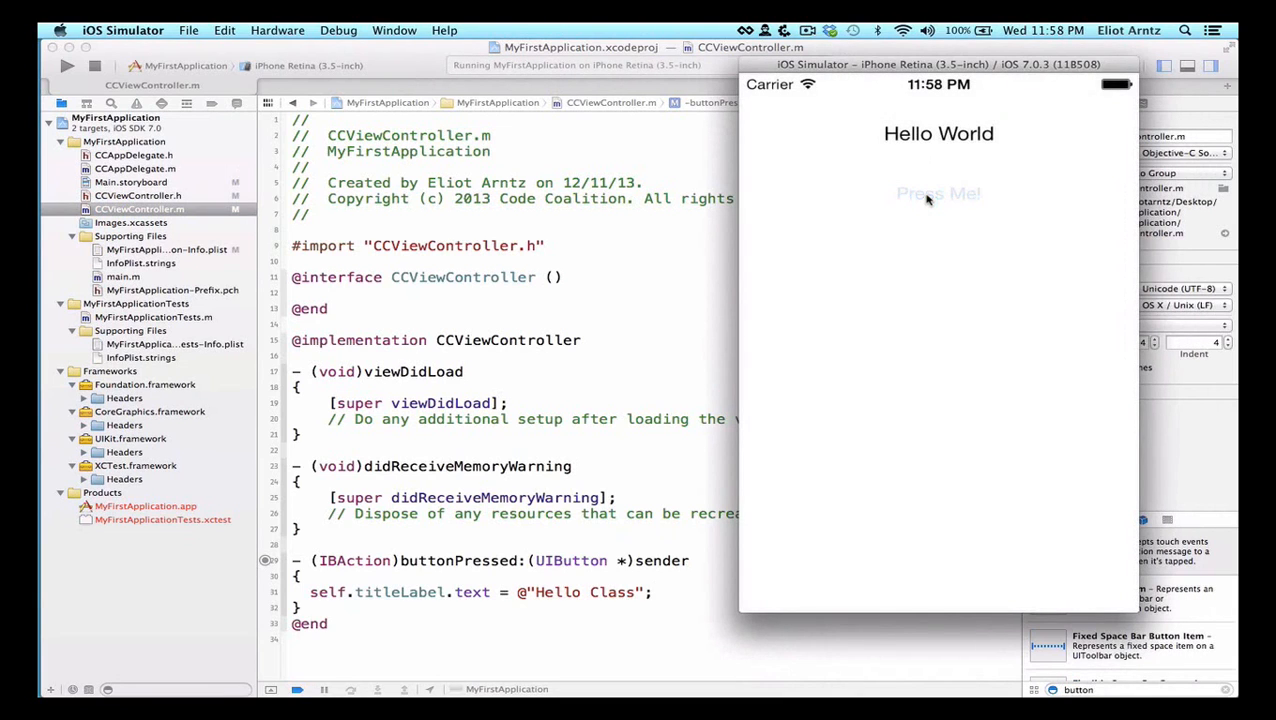
pyautogui.click(938, 193)
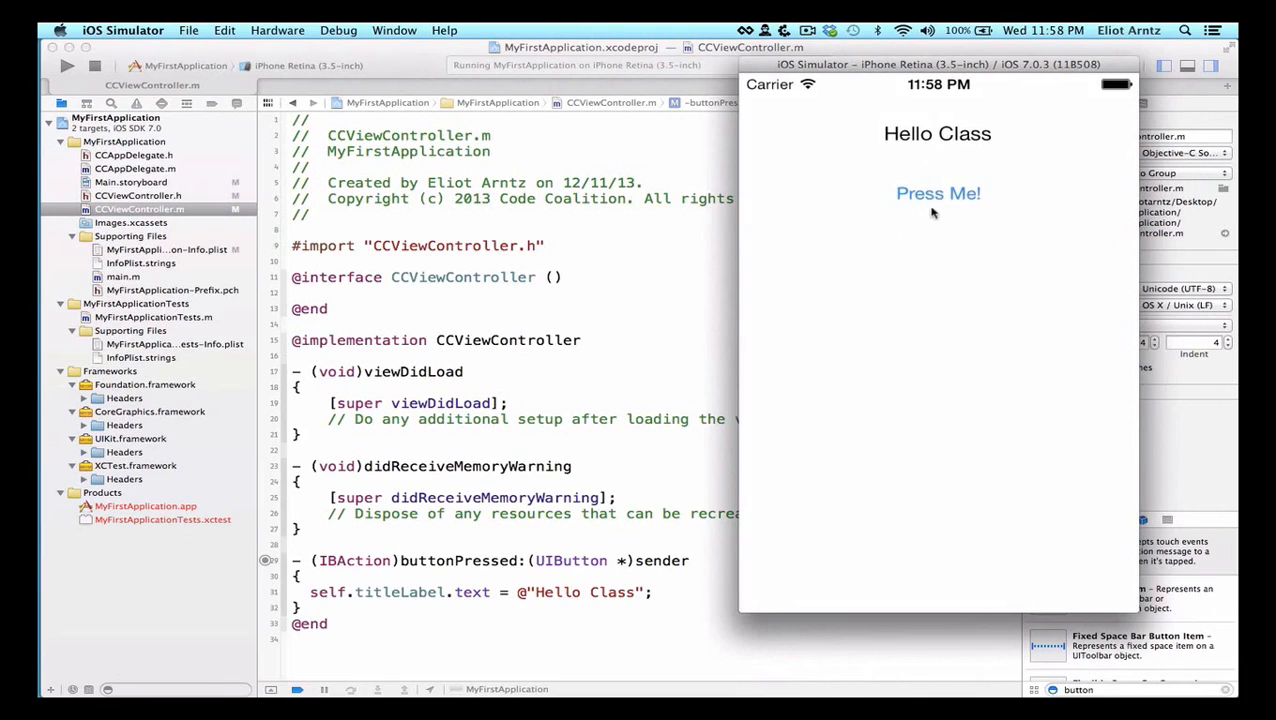